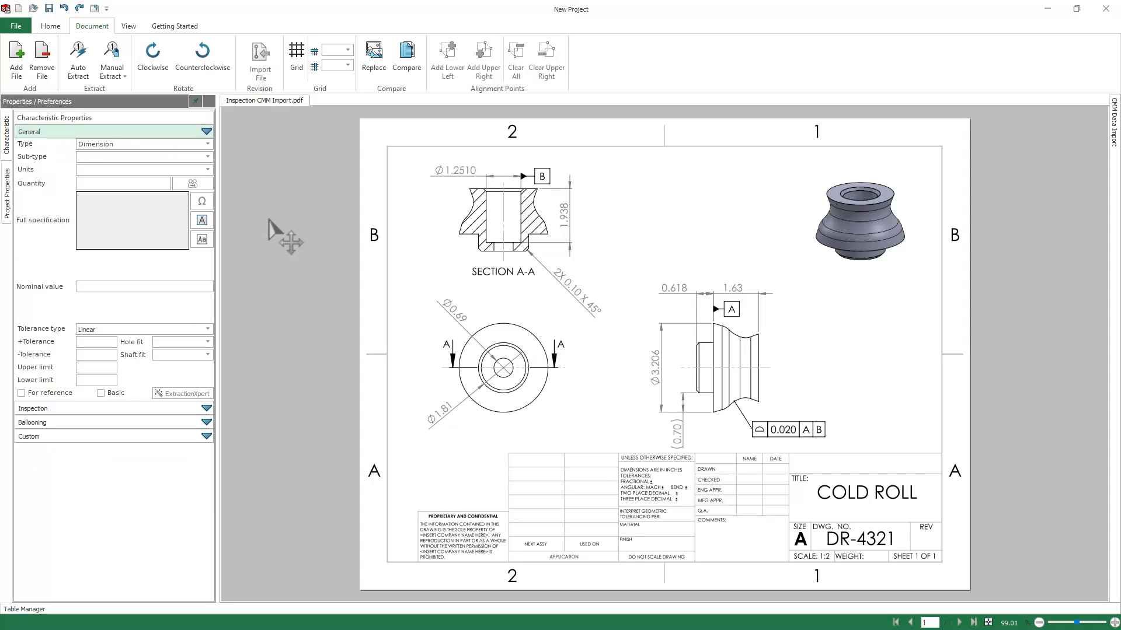
# Auto-extract dimensions and GD&T across the entire drawing with datums unchecked, placing eleven balloons
pyautogui.click(77, 58)
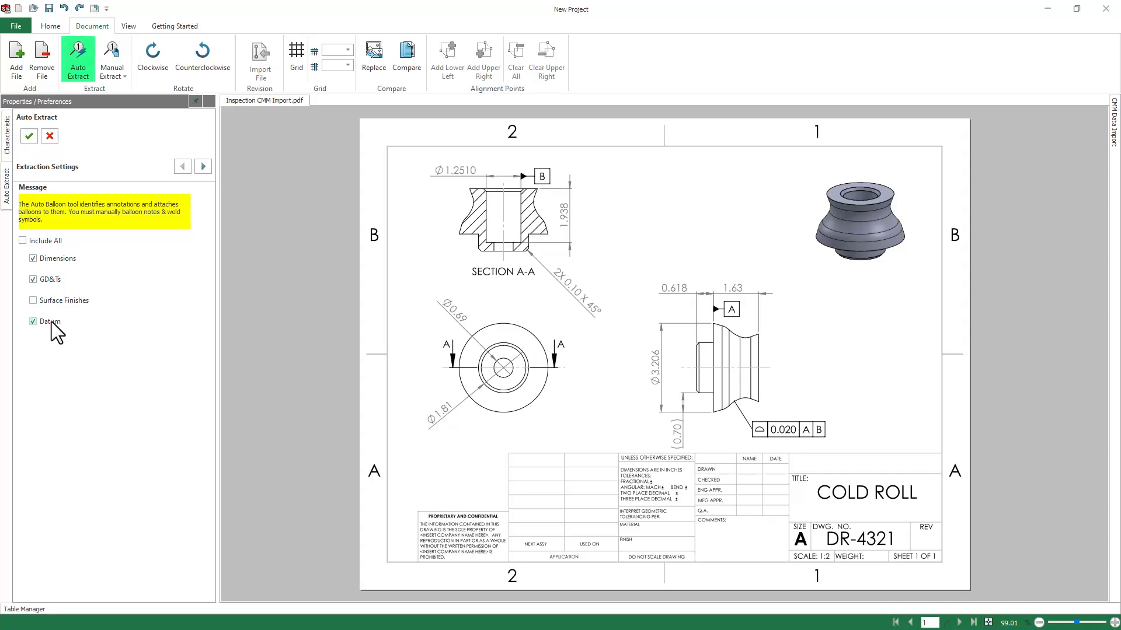
pyautogui.click(33, 321)
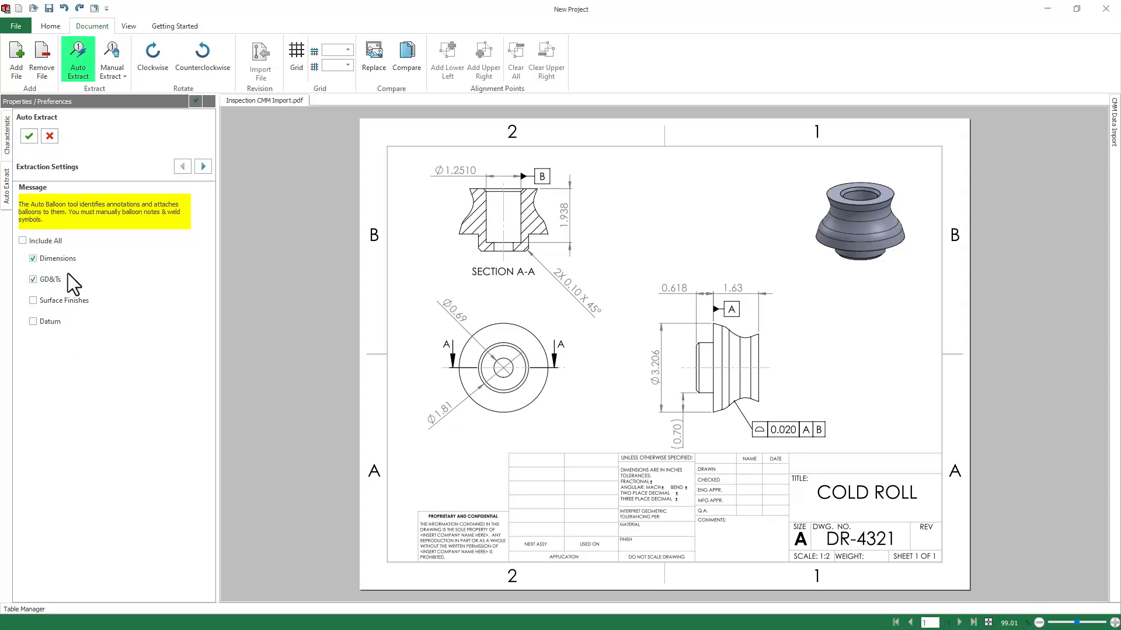
pyautogui.click(204, 167)
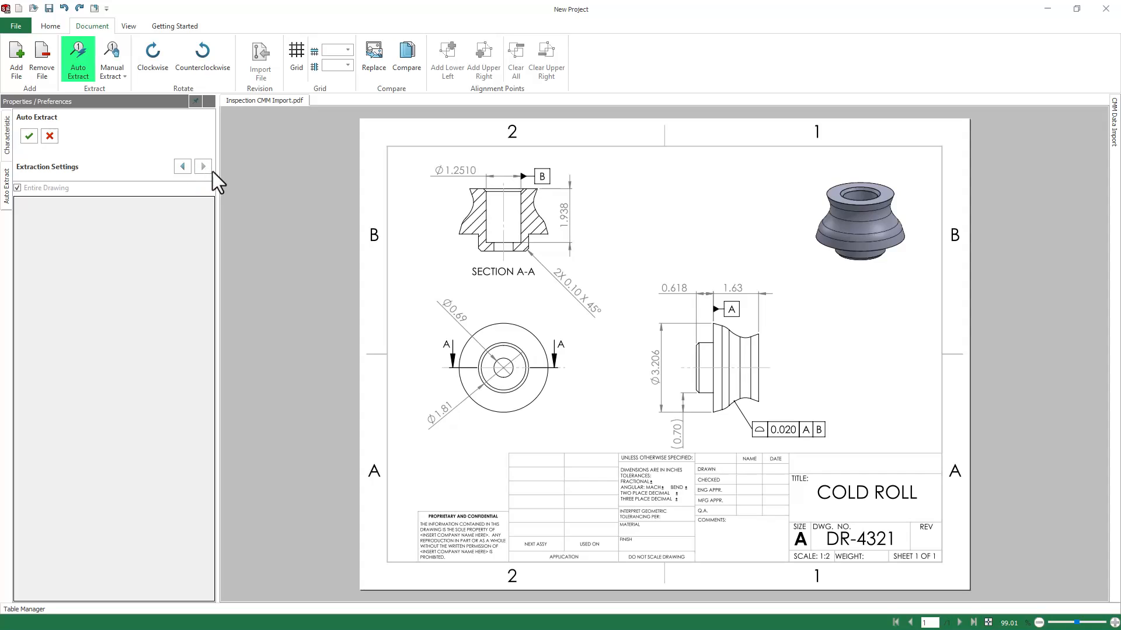
pyautogui.moveTo(286, 242)
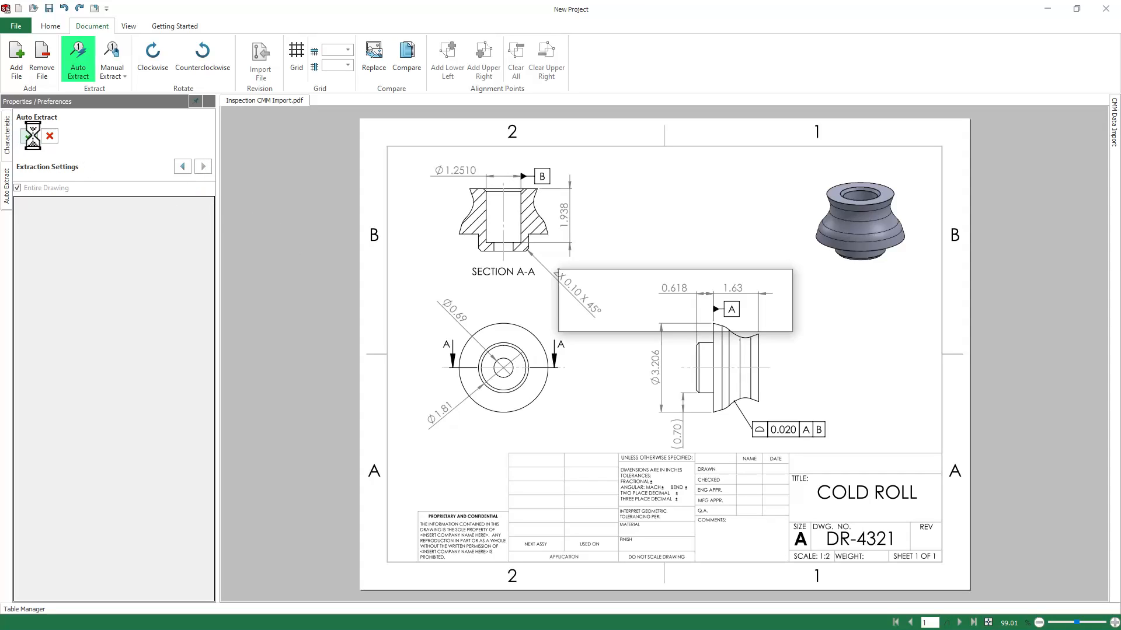
pyautogui.click(28, 136)
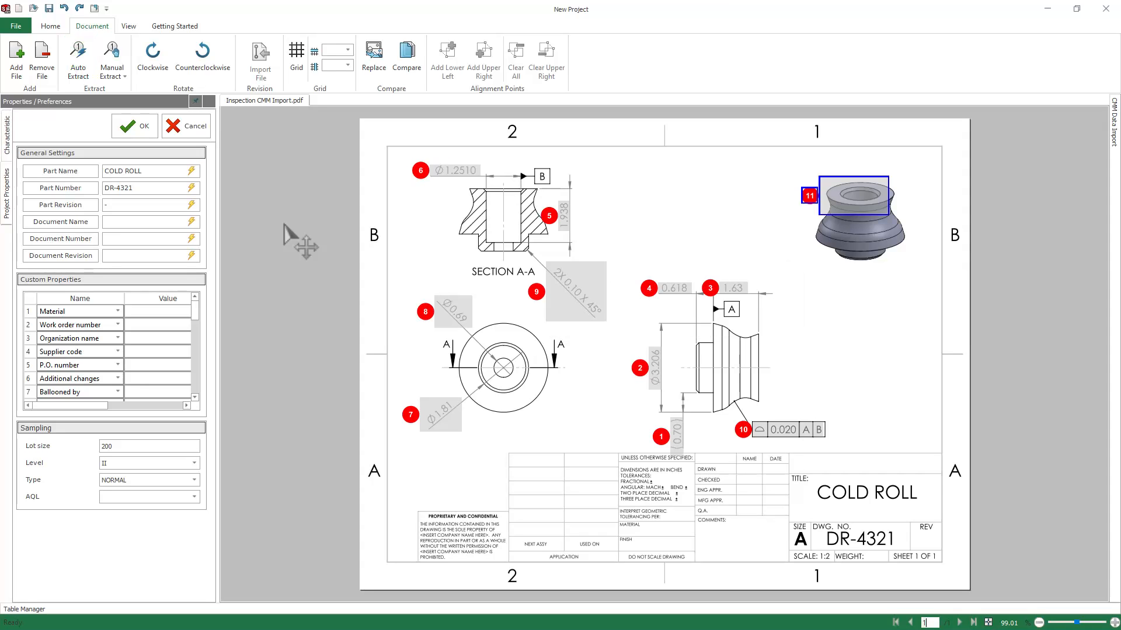
# Delete the 0.70 and 3D-view balloons and renumber the remaining nine characteristics
pyautogui.click(660, 436)
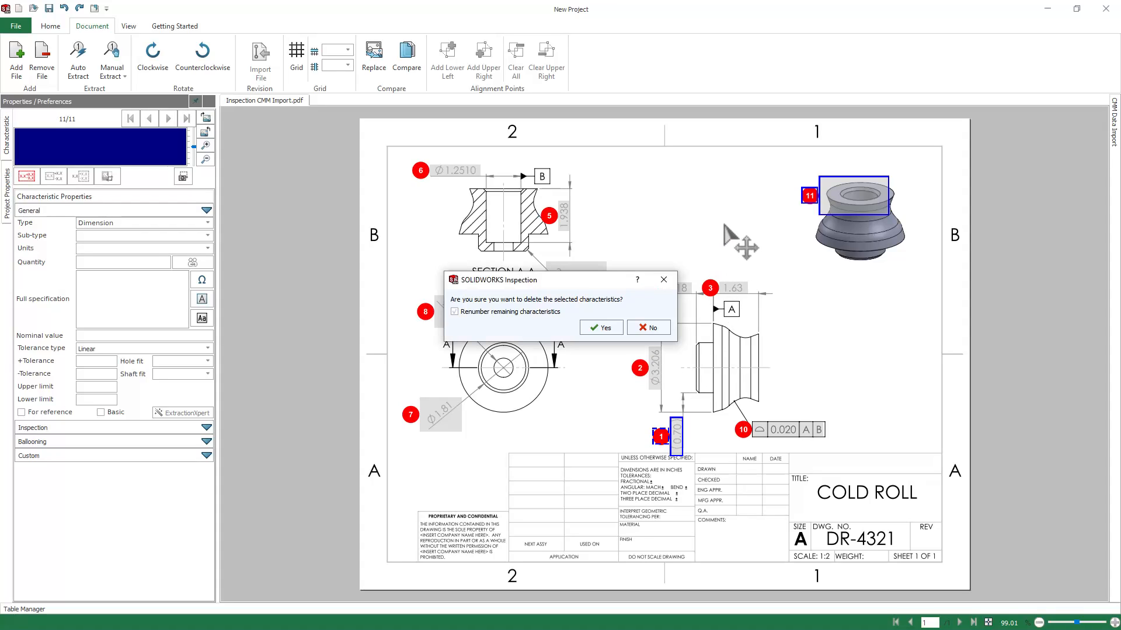
pyautogui.click(600, 327)
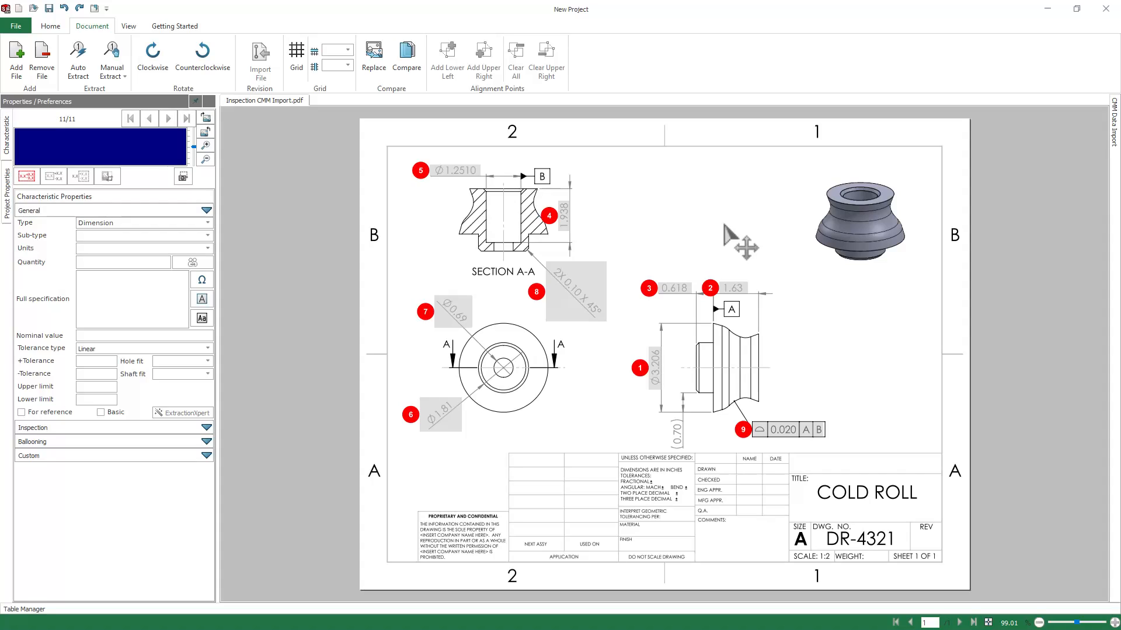
pyautogui.moveTo(279, 286)
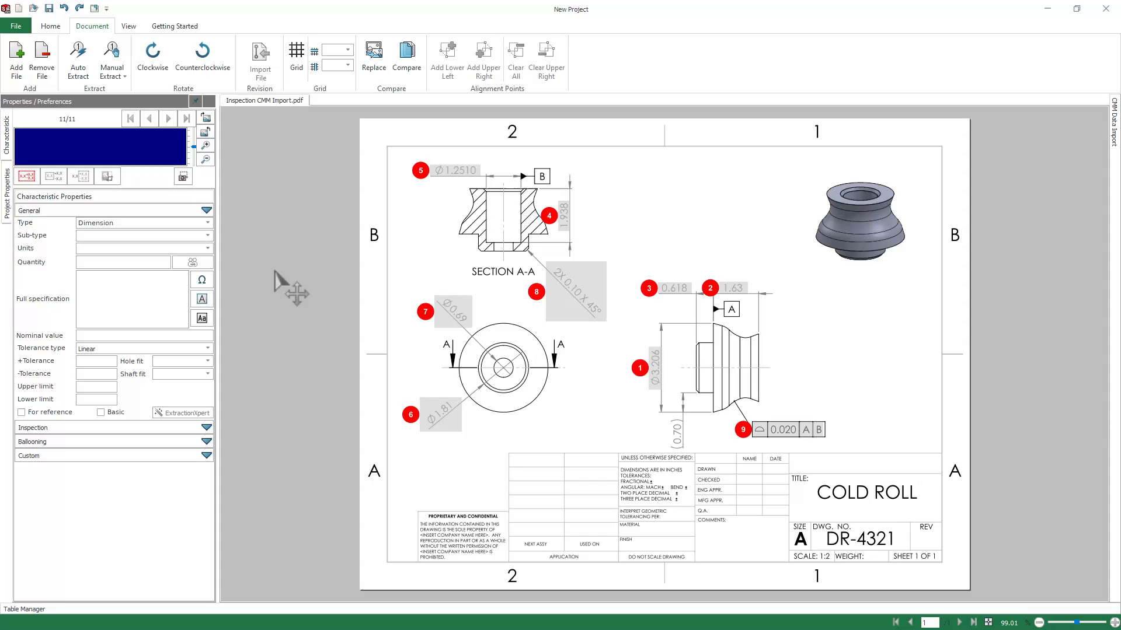
# Enable Measurements Input and CMM Data Import in Application Options > General
pyautogui.click(50, 26)
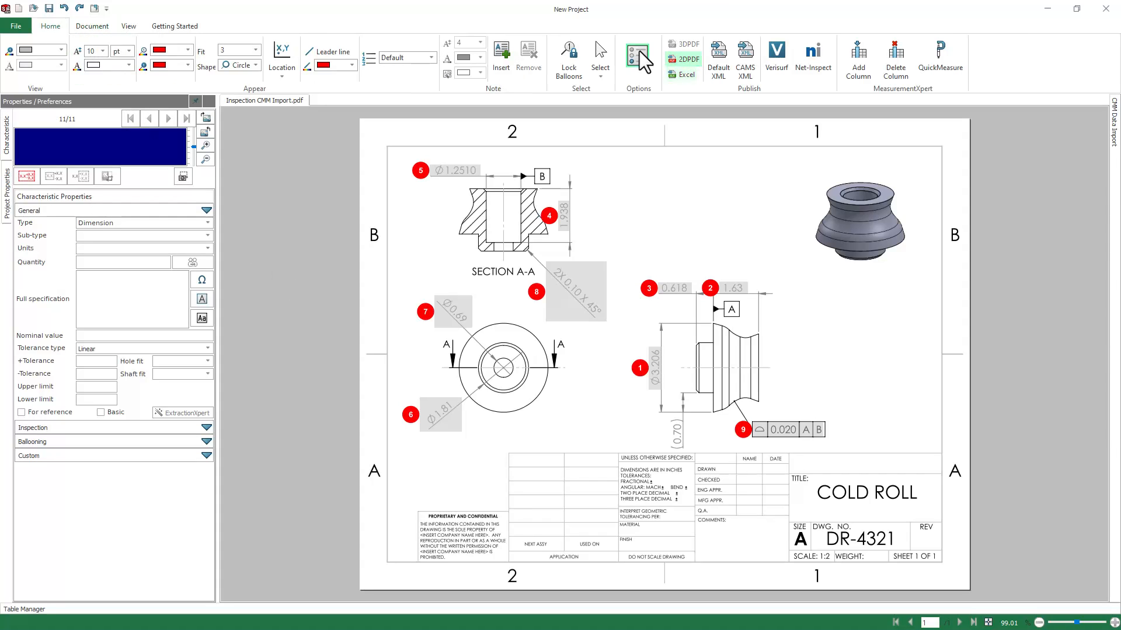
pyautogui.click(637, 55)
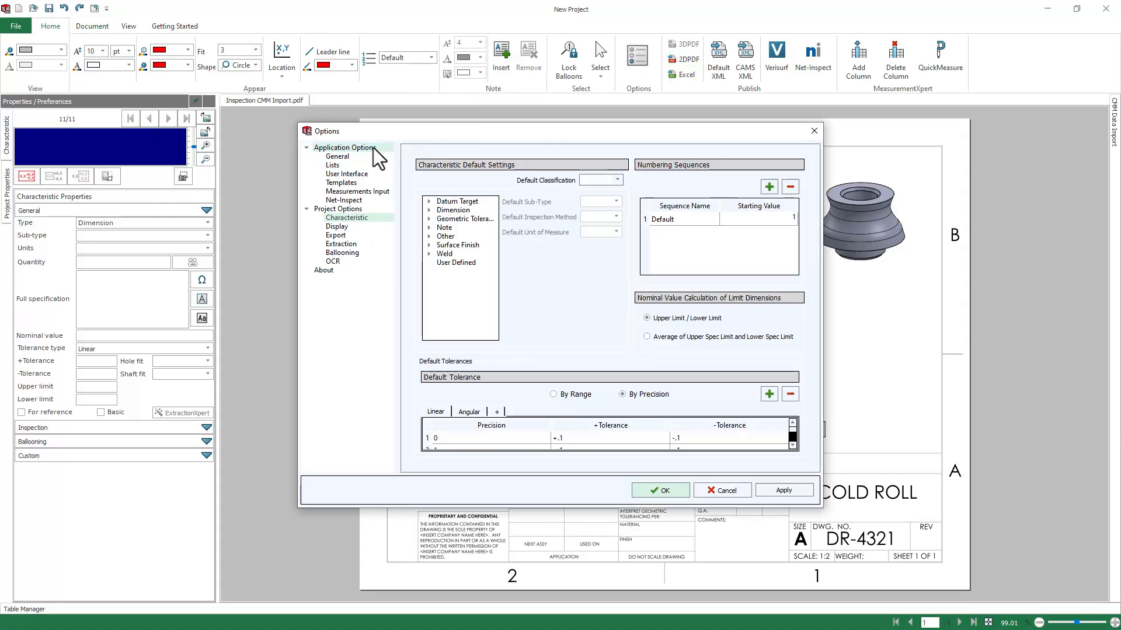
pyautogui.click(338, 156)
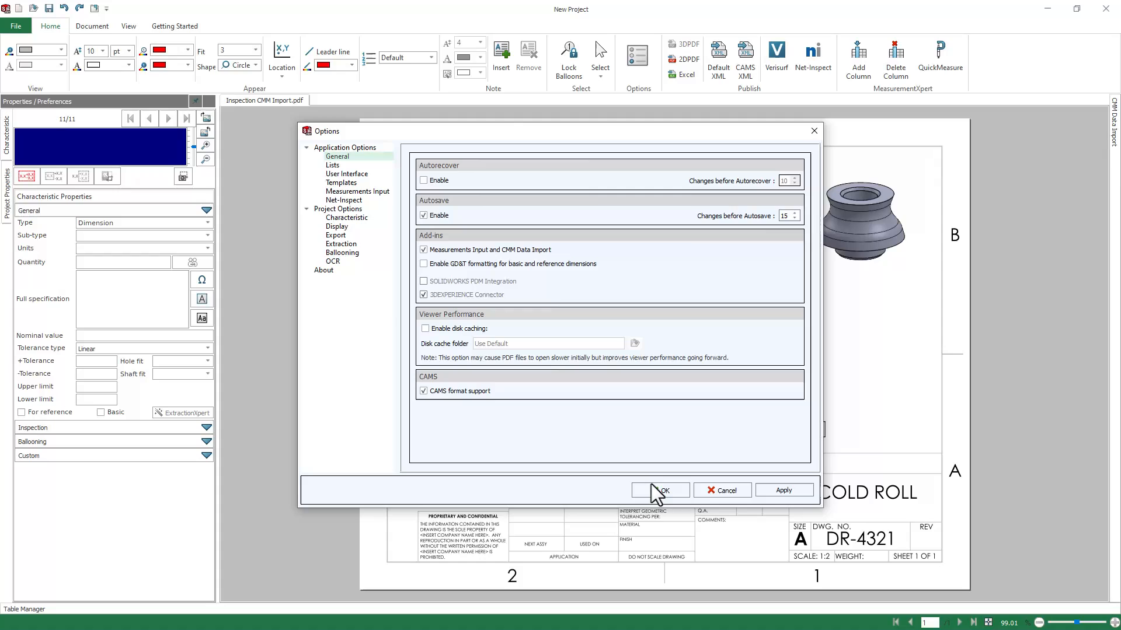
pyautogui.click(658, 490)
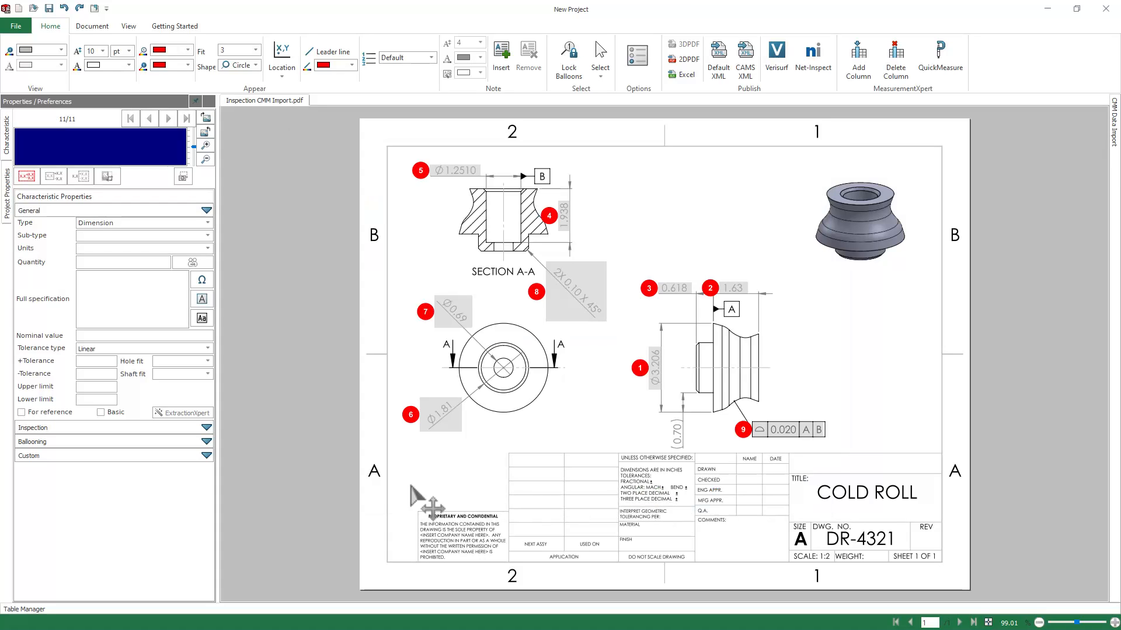
# Show the Characteristics table and the CMM Data Import pane beside the drawing
pyautogui.click(23, 610)
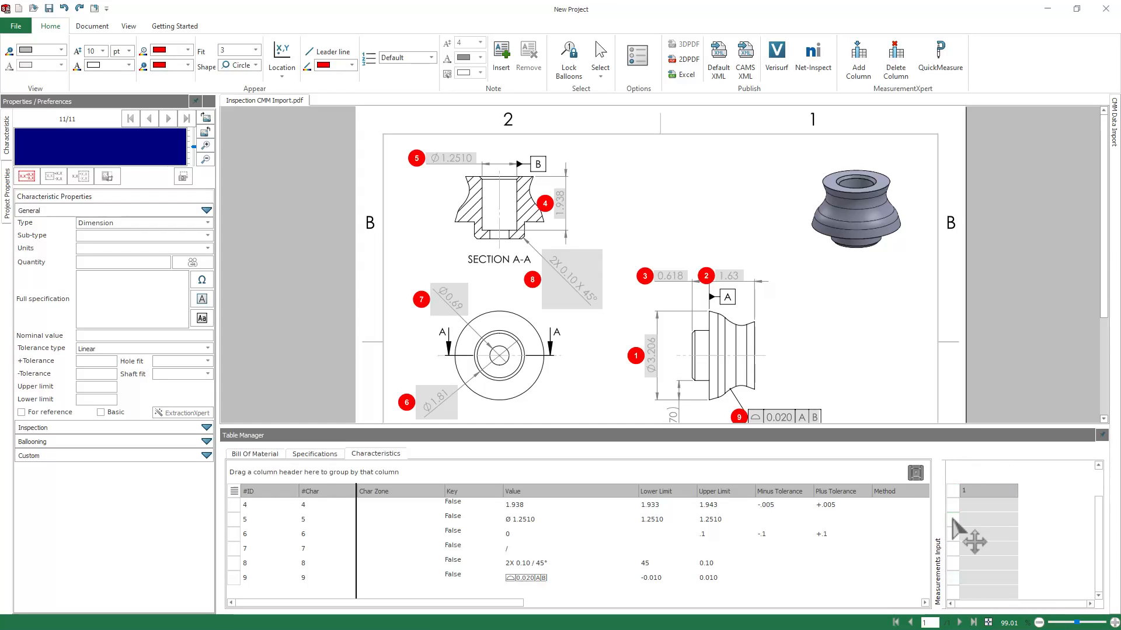
pyautogui.click(1114, 132)
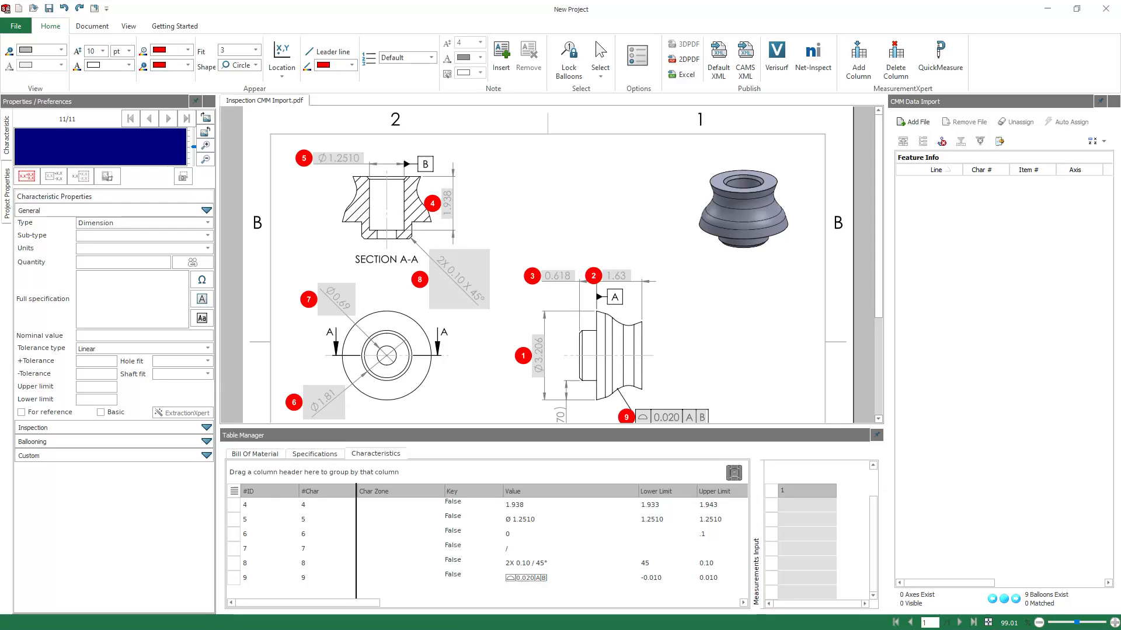
pyautogui.moveTo(902, 133)
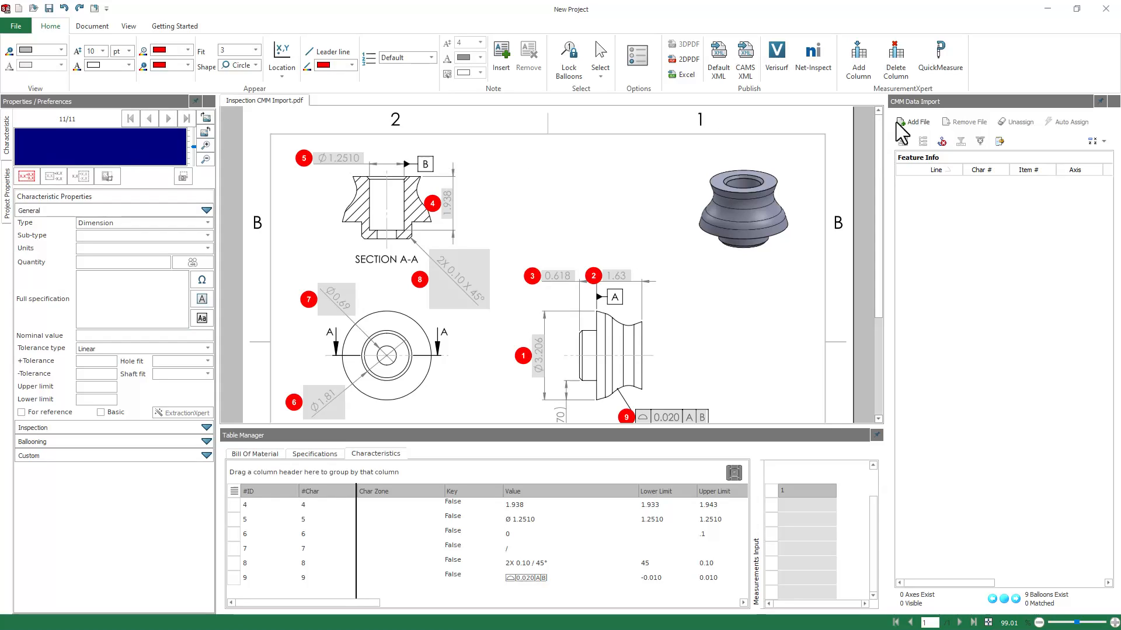
# Load the PCDMIS C001 results file from the Inspection - Import CMM Data folder, which fails
pyautogui.click(913, 121)
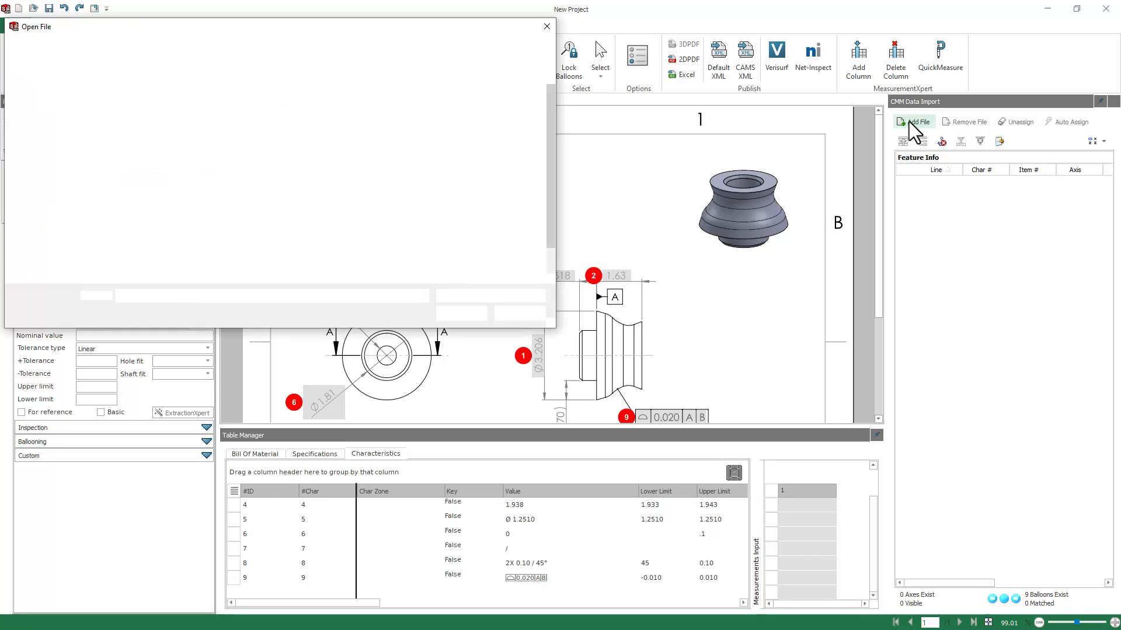
pyautogui.click(917, 122)
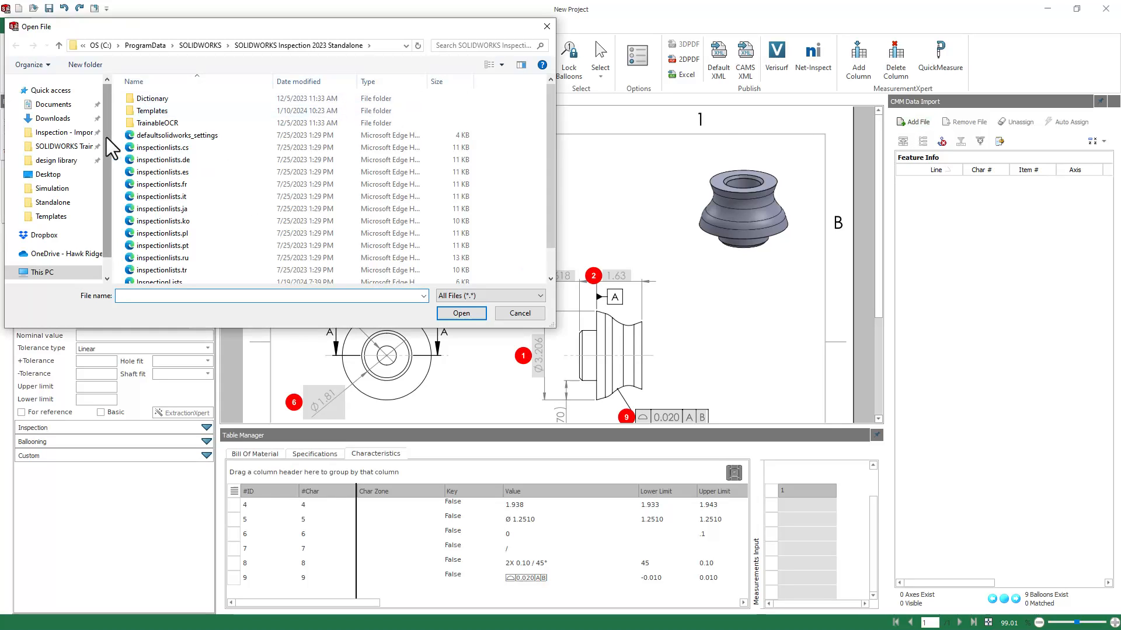
pyautogui.click(65, 132)
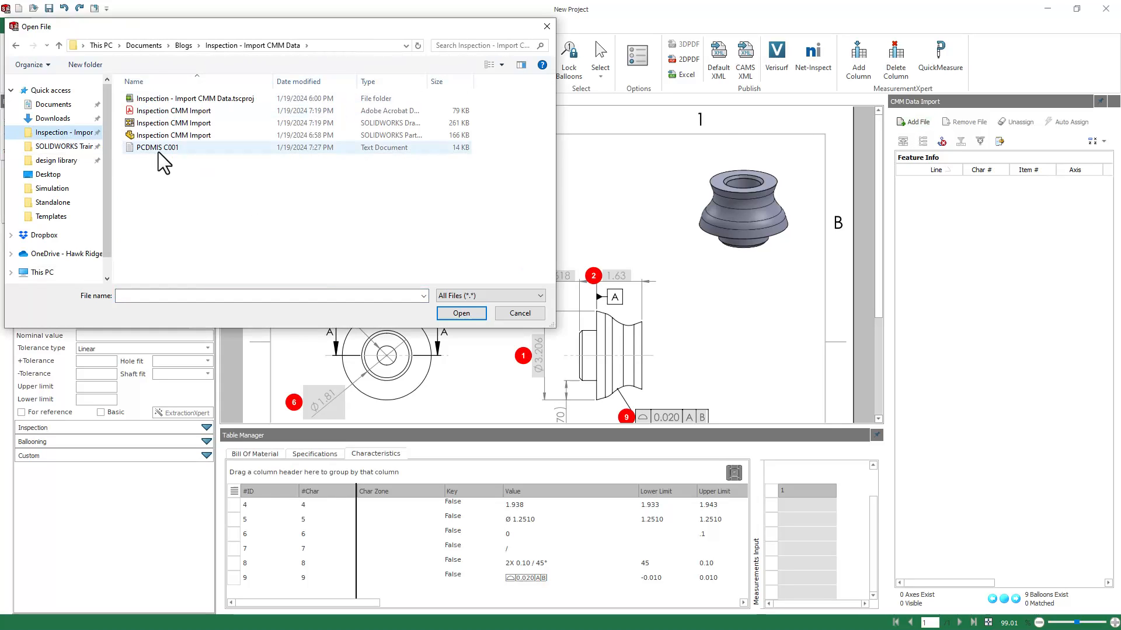
pyautogui.click(156, 147)
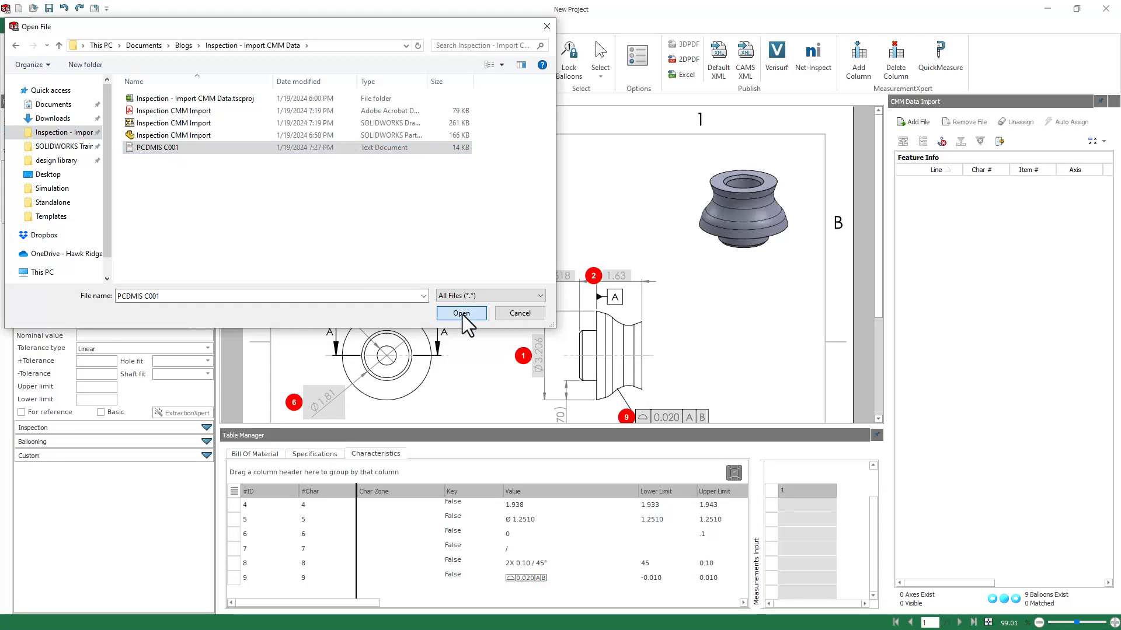
pyautogui.click(461, 313)
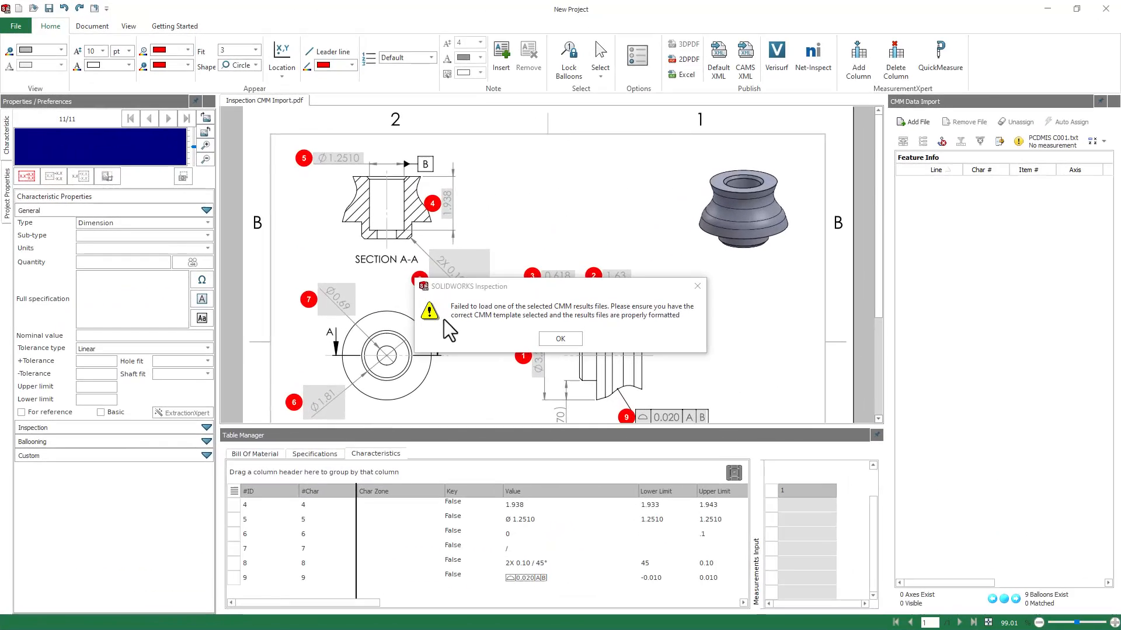
pyautogui.moveTo(583, 320)
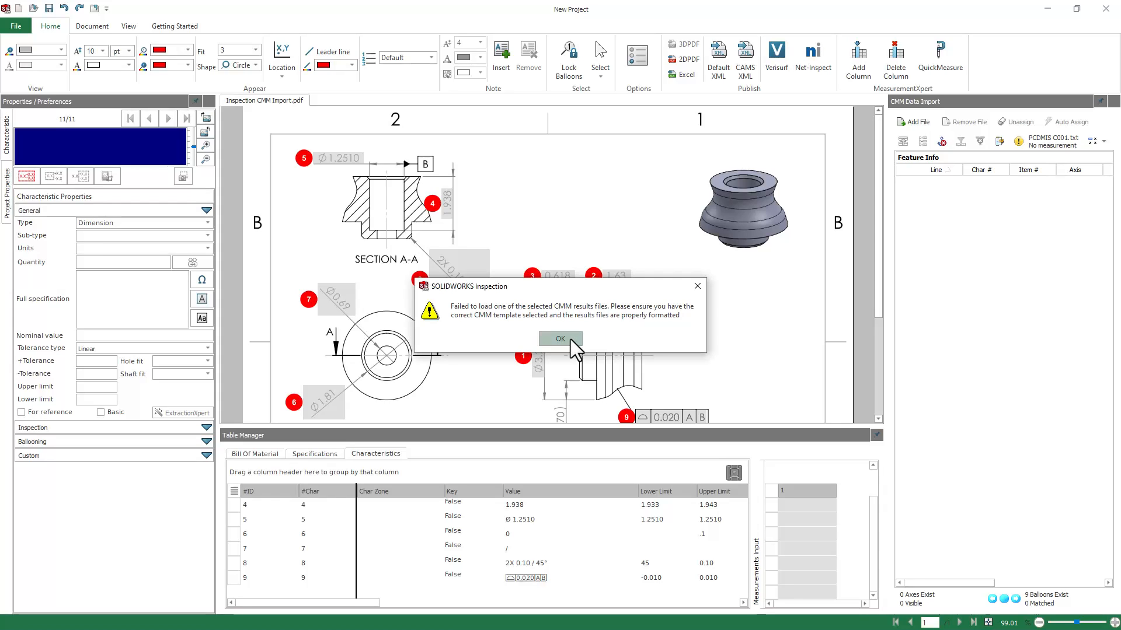
# Dismiss the load error and set the CMM import template to PC-DMIS instead of Calypso
pyautogui.click(559, 339)
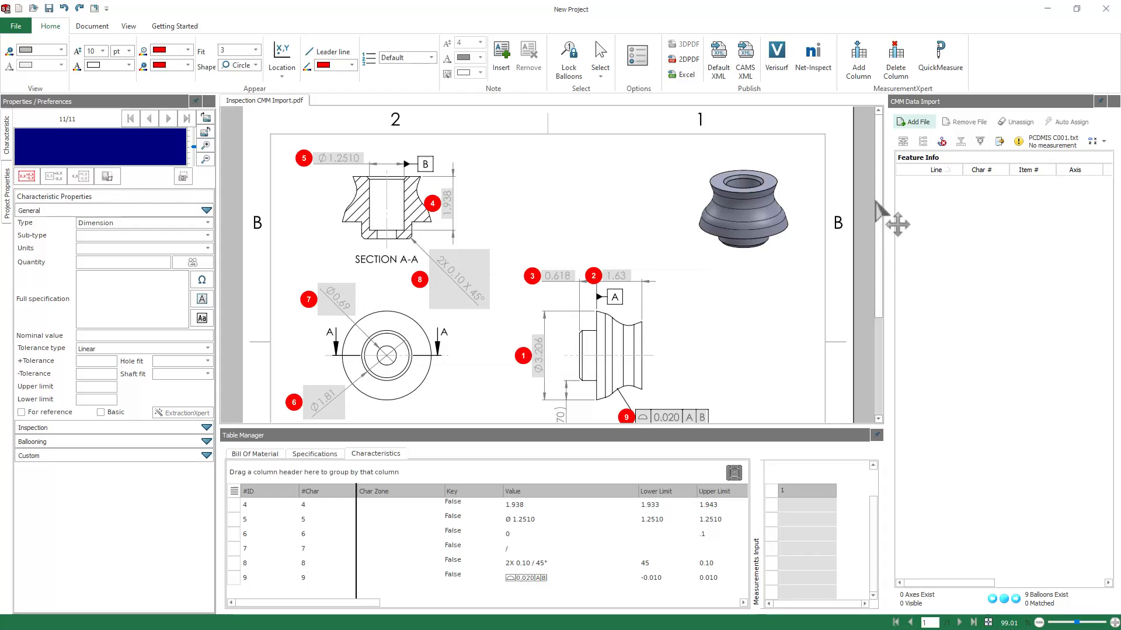
pyautogui.moveTo(1001, 141)
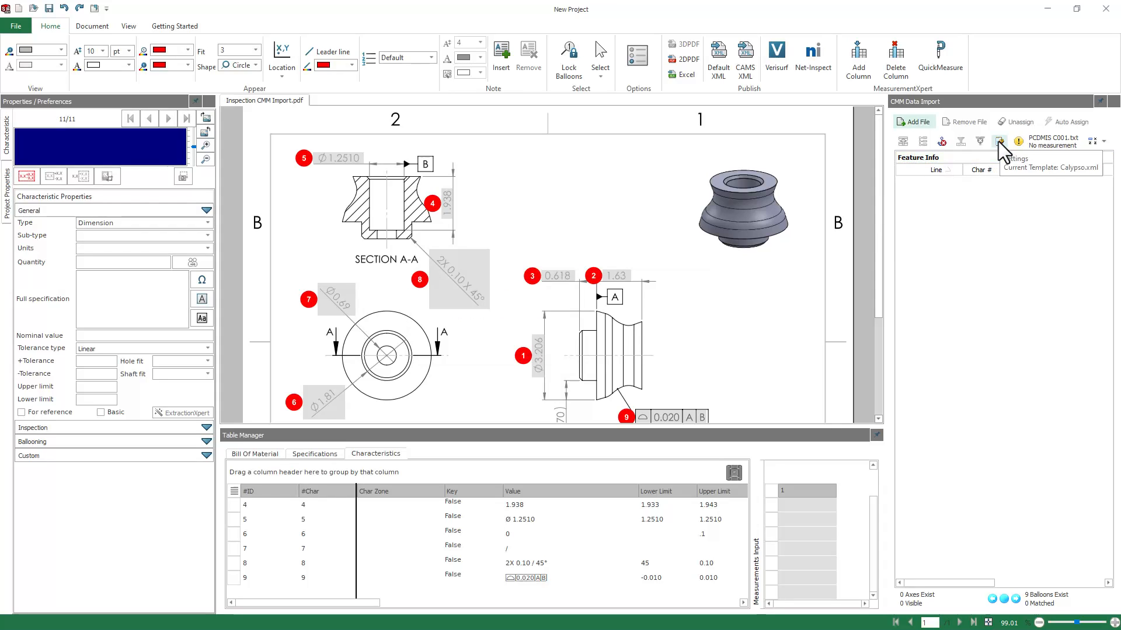
pyautogui.click(1000, 141)
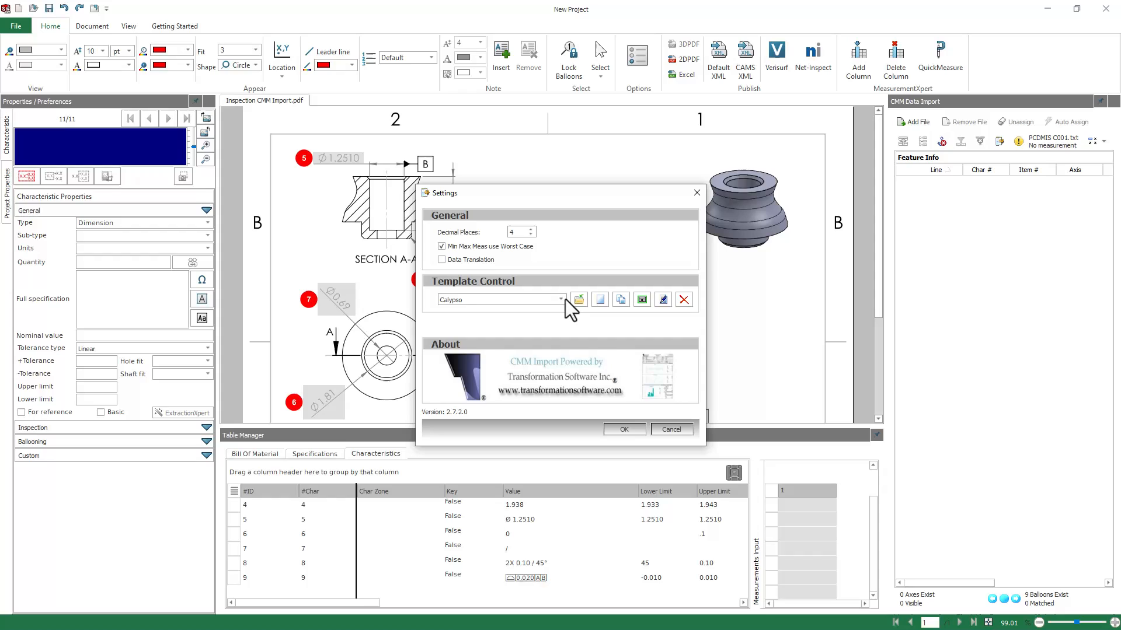
pyautogui.click(561, 300)
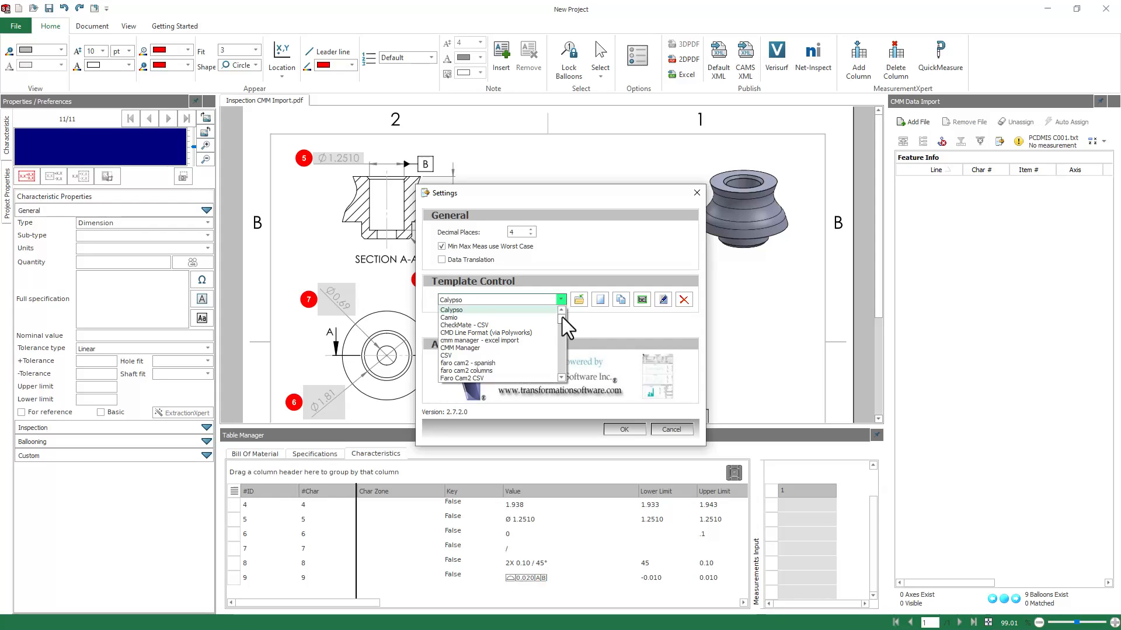
pyautogui.scroll(-3)
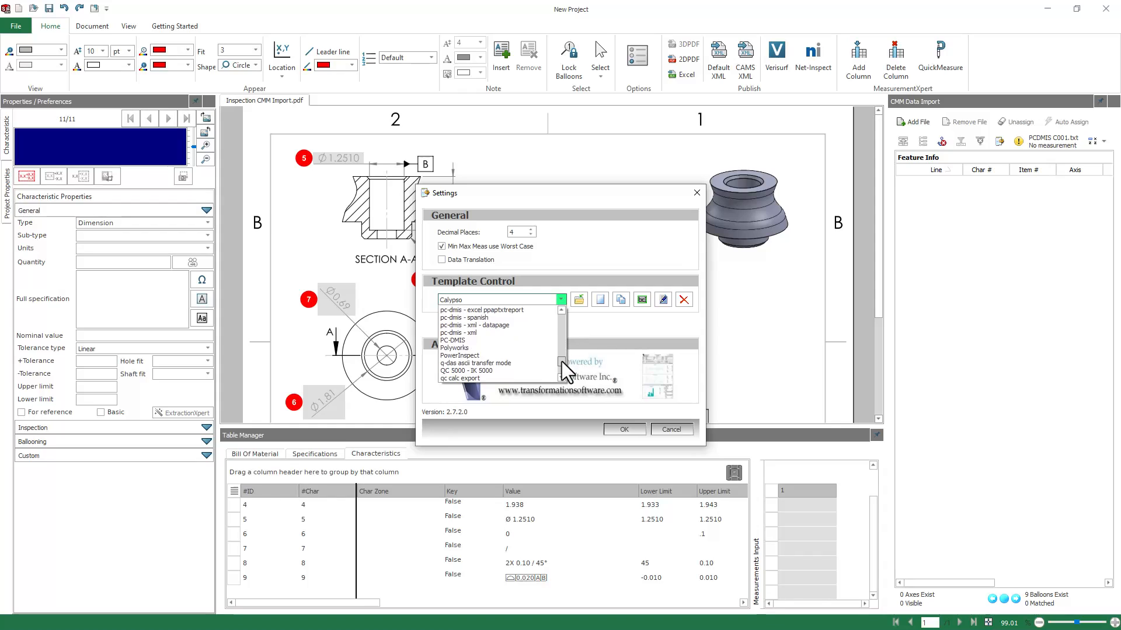
pyautogui.click(450, 339)
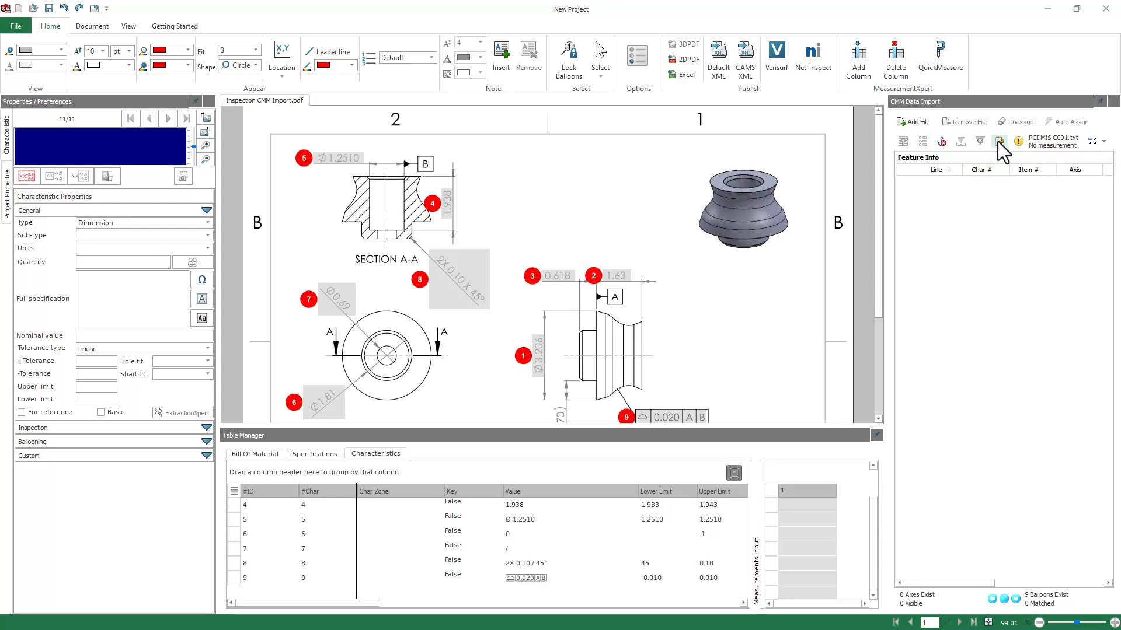
pyautogui.moveTo(1000, 141)
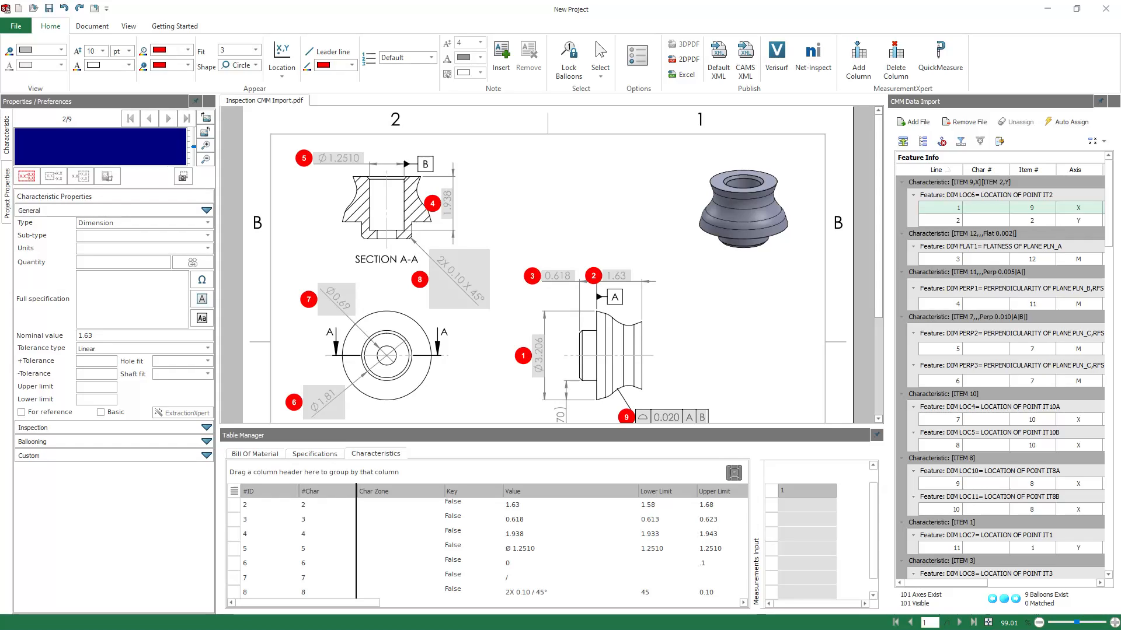
pyautogui.moveTo(891, 242)
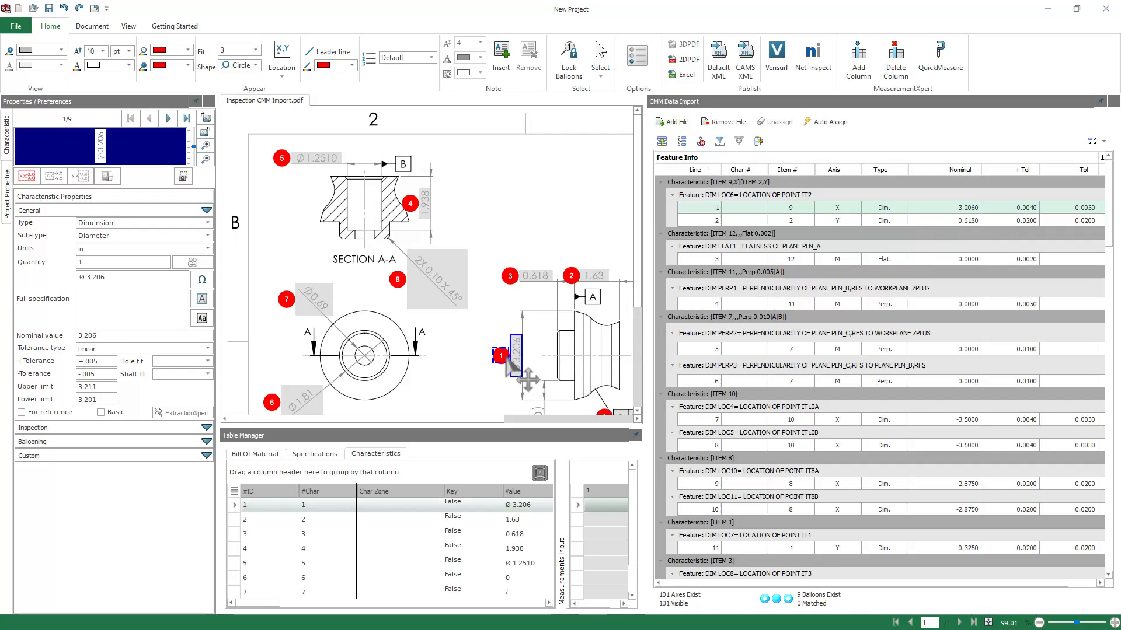
pyautogui.moveTo(711, 218)
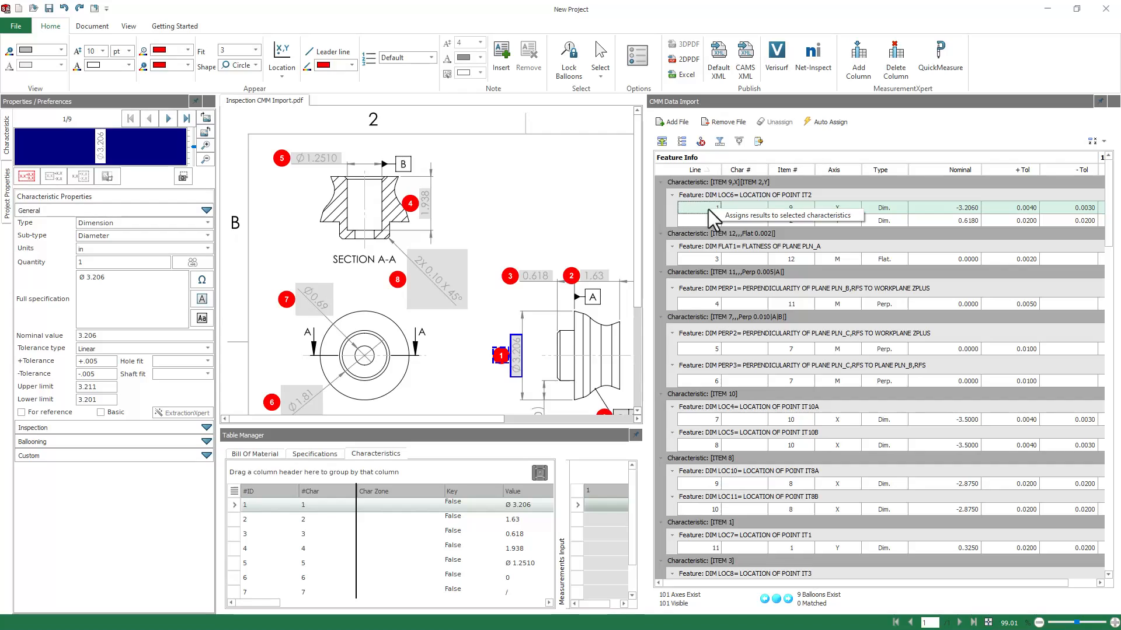
pyautogui.moveTo(761, 227)
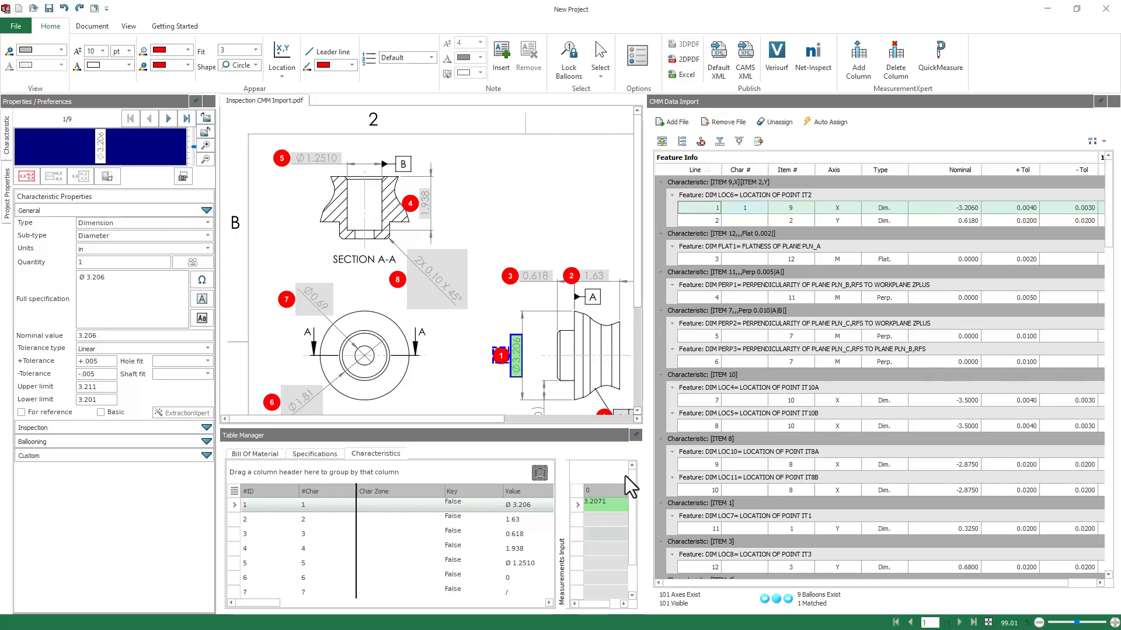
pyautogui.moveTo(607, 528)
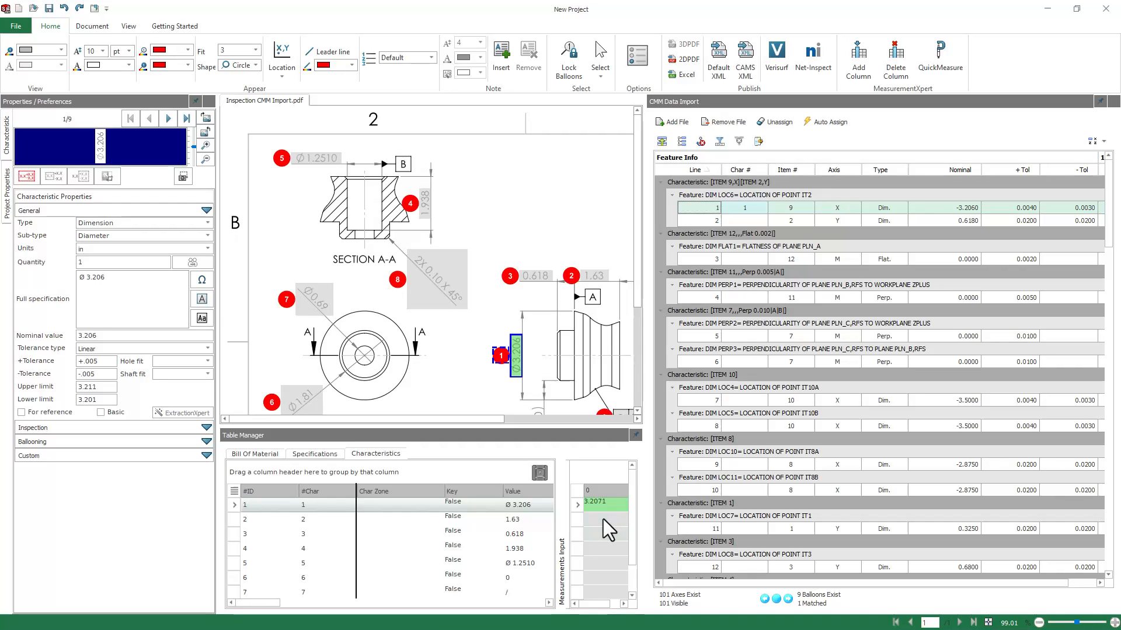
pyautogui.moveTo(737, 232)
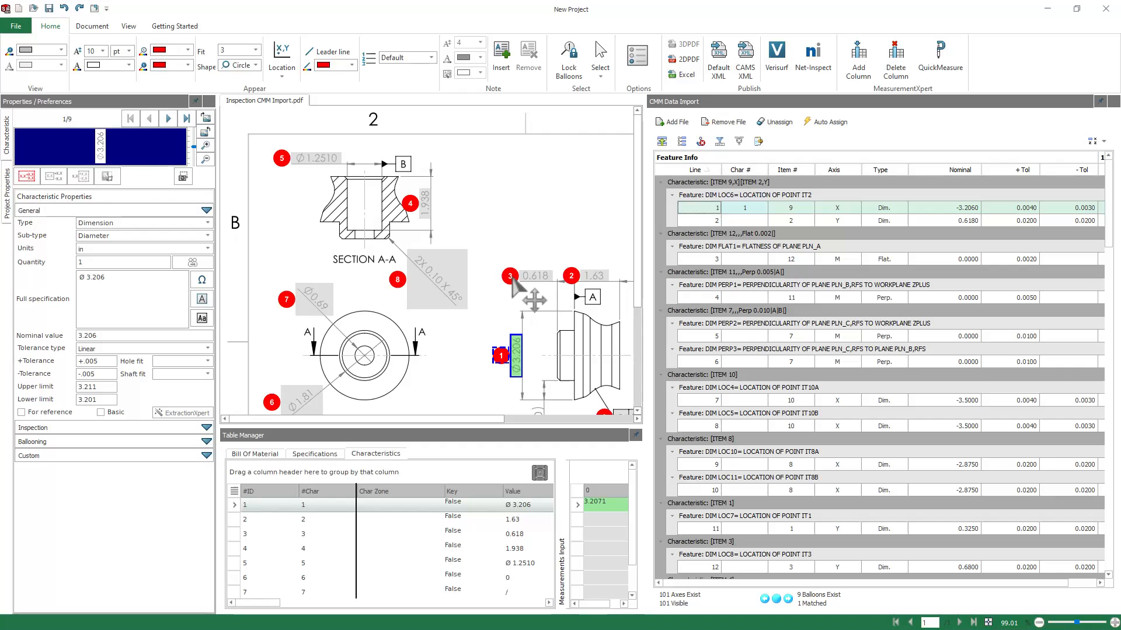
# Assign CMM line 2 to the 0.618 characteristic on balloon 3, recording 0.6176
pyautogui.click(527, 275)
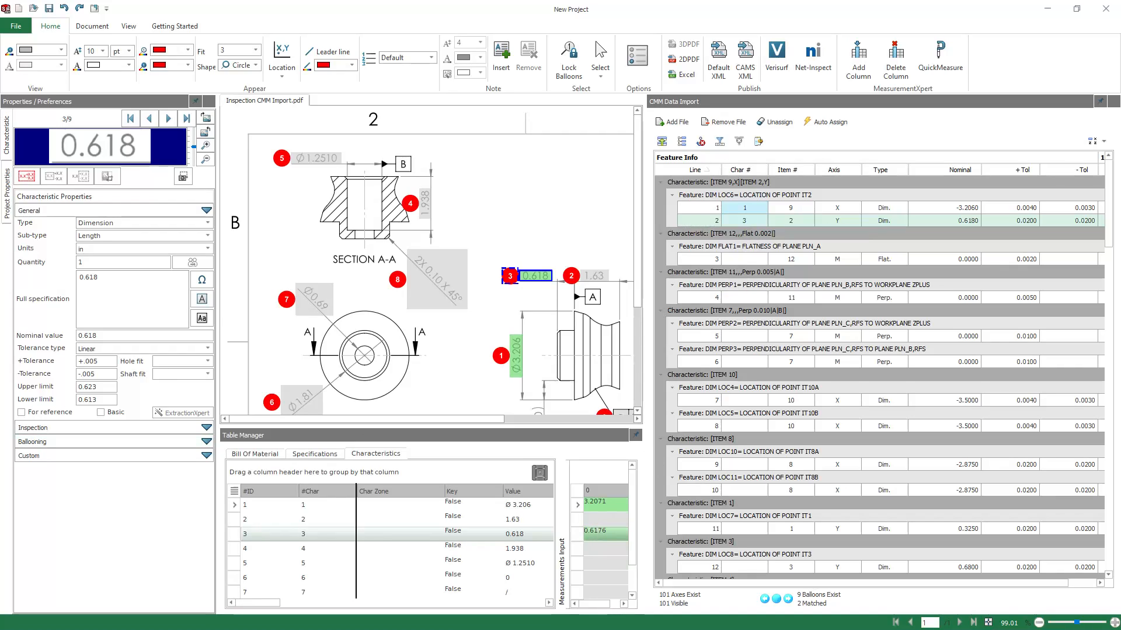
pyautogui.moveTo(583, 379)
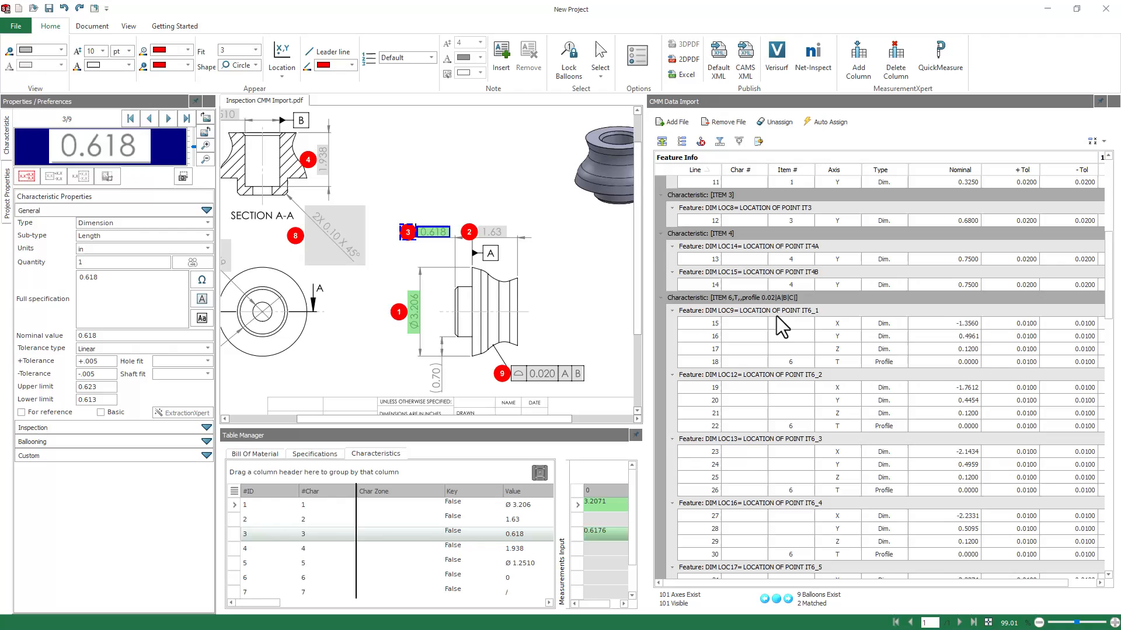
# Assign the PROF13 profile-of-surface CMM row to balloon 9's 0.020 tolerance, giving 0.0089
pyautogui.scroll(-3)
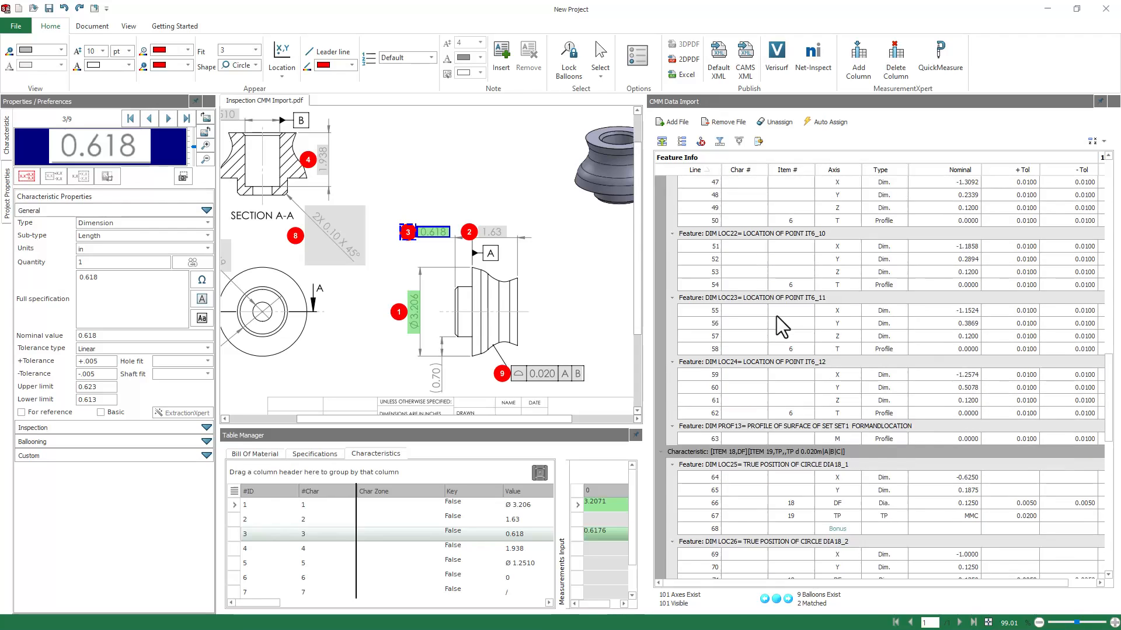
pyautogui.scroll(-3)
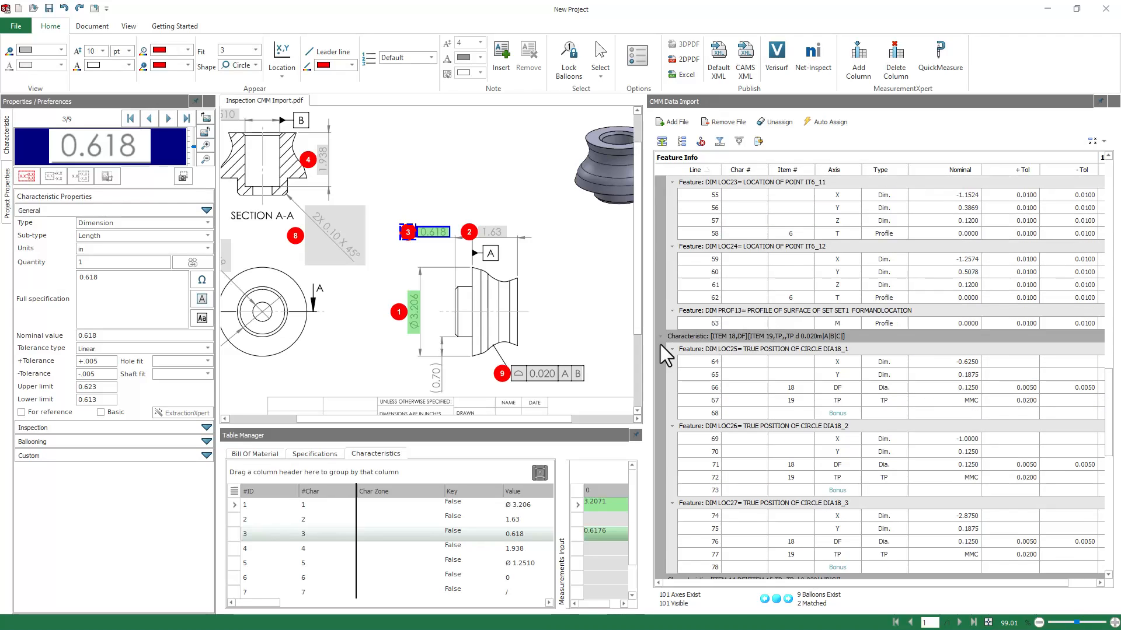
pyautogui.click(501, 373)
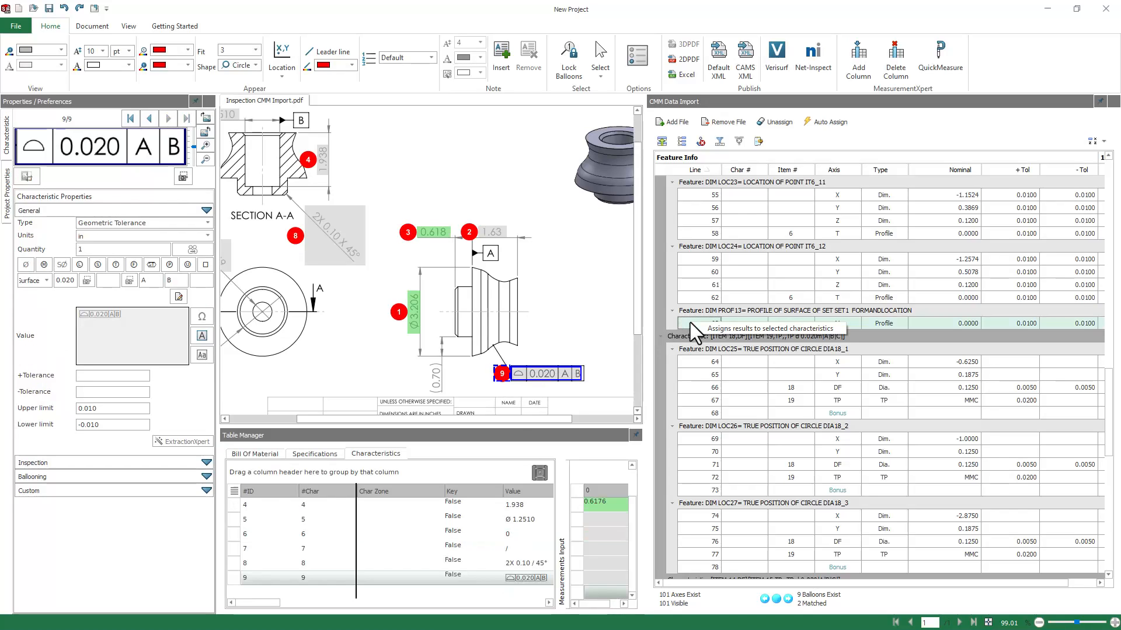
pyautogui.moveTo(765, 338)
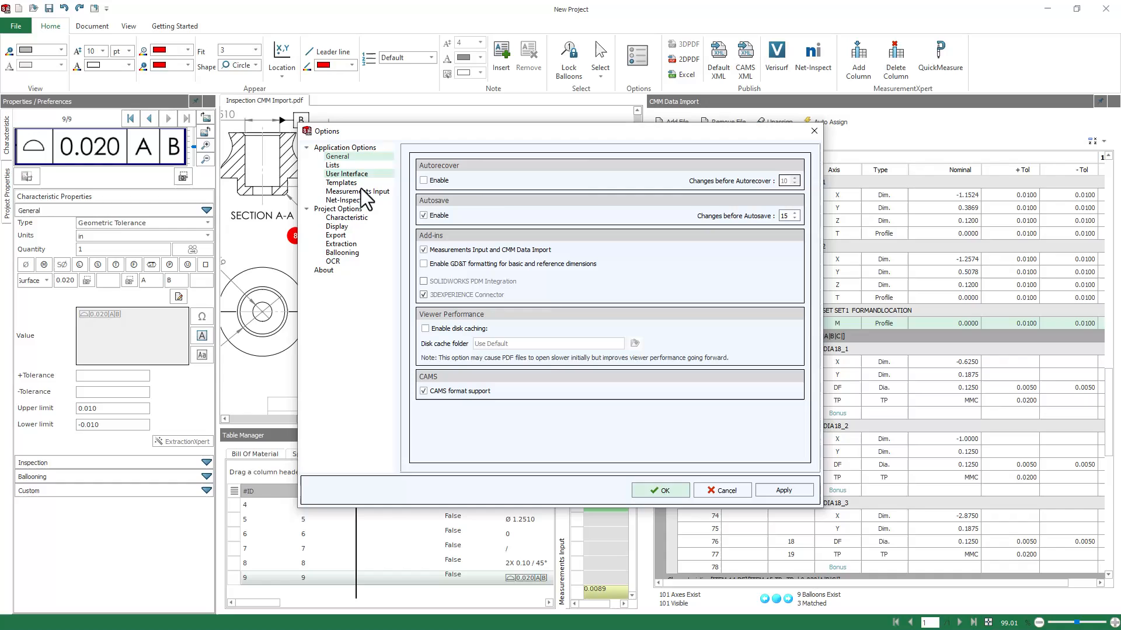
# Review Pass/Marginal/Failure colours in Measurements Input and apply display colour to cell fill
pyautogui.click(358, 192)
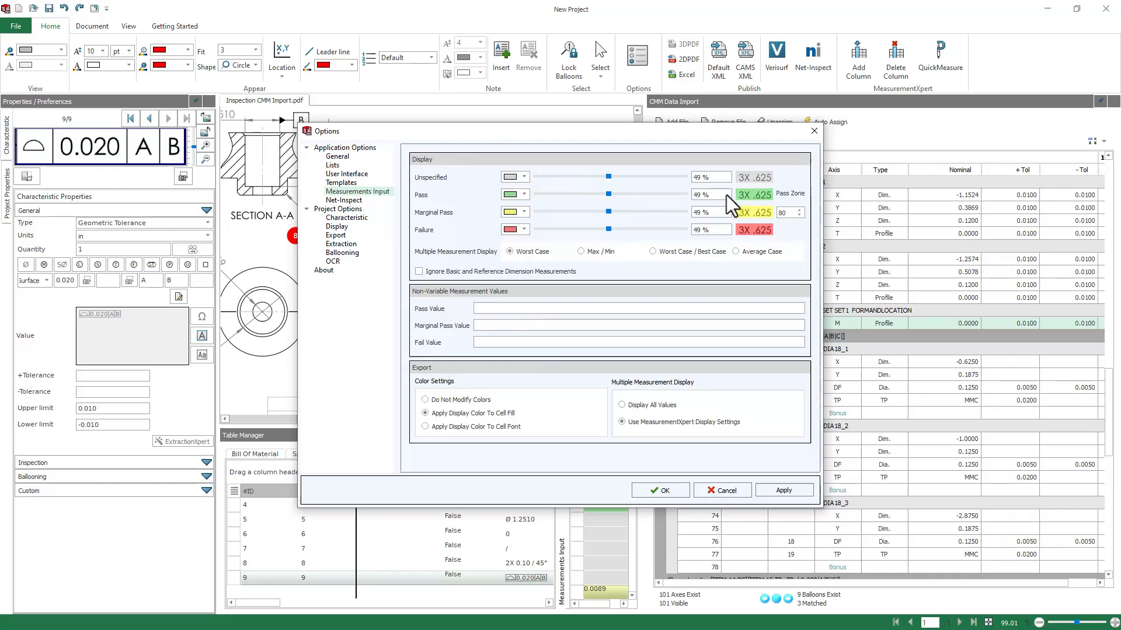
pyautogui.moveTo(807, 213)
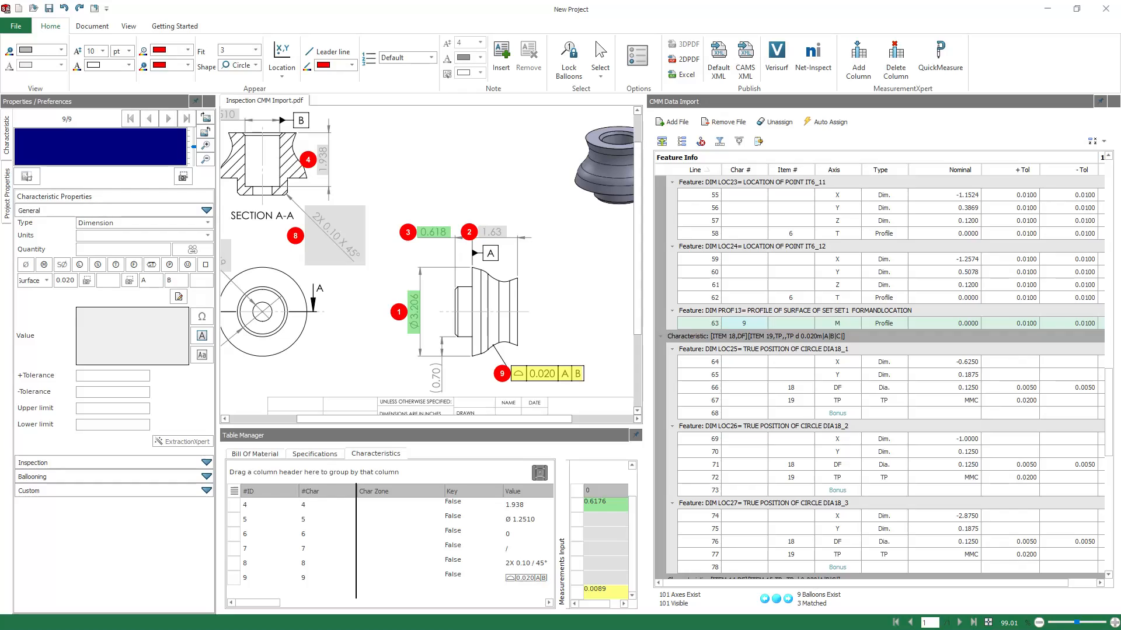
# Auto-assign CMM results by nominal value, overwriting existing results to get five matches
pyautogui.click(91, 26)
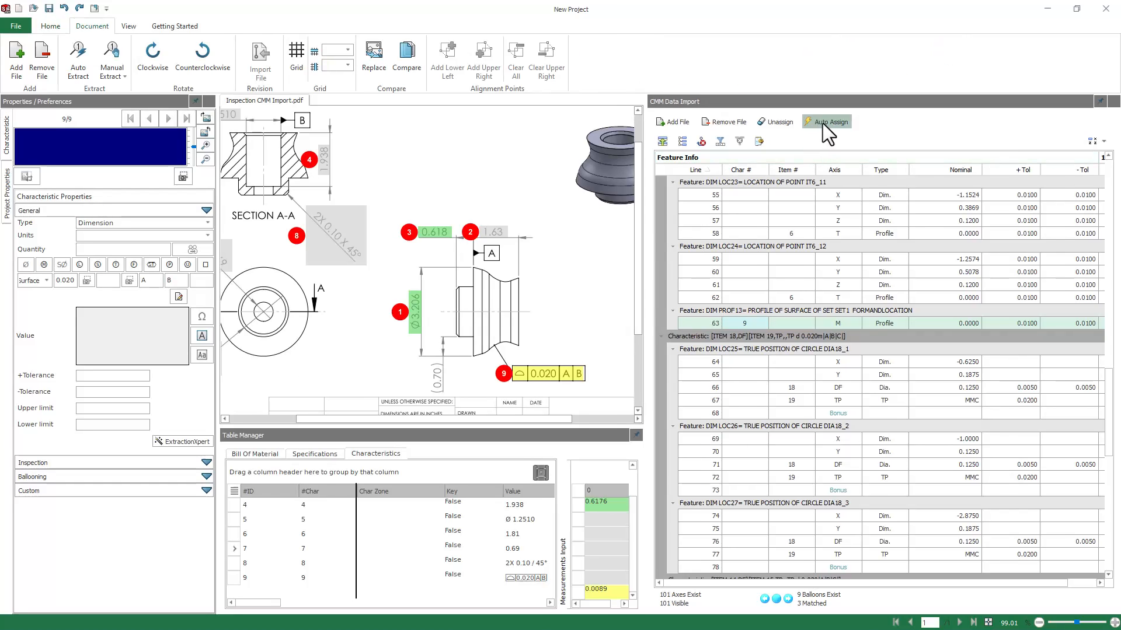
pyautogui.click(832, 120)
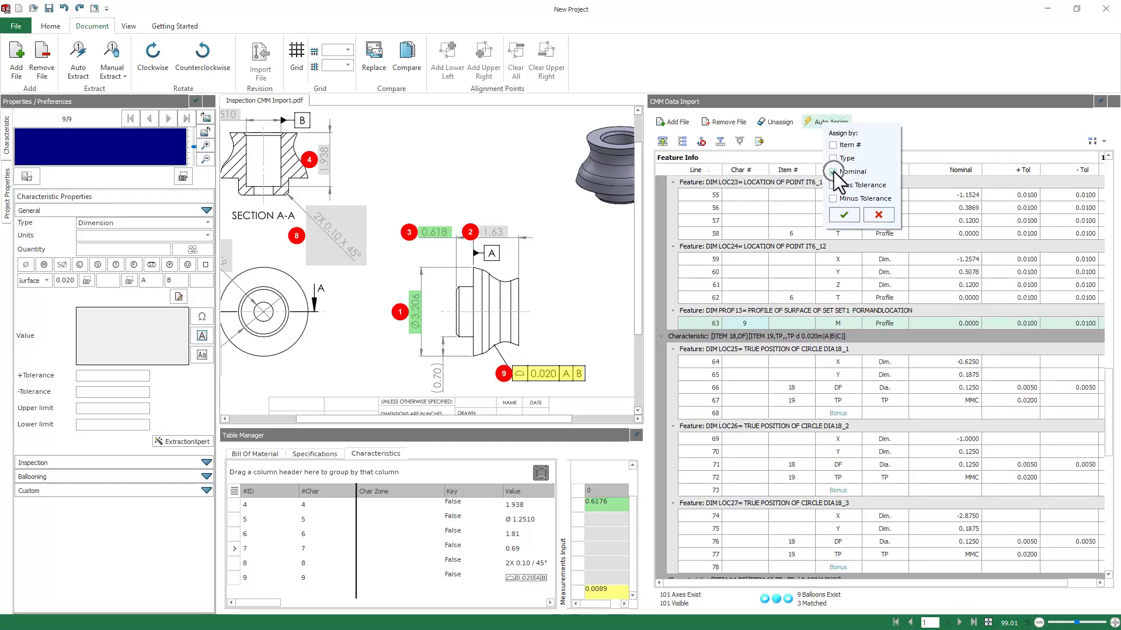
pyautogui.click(833, 172)
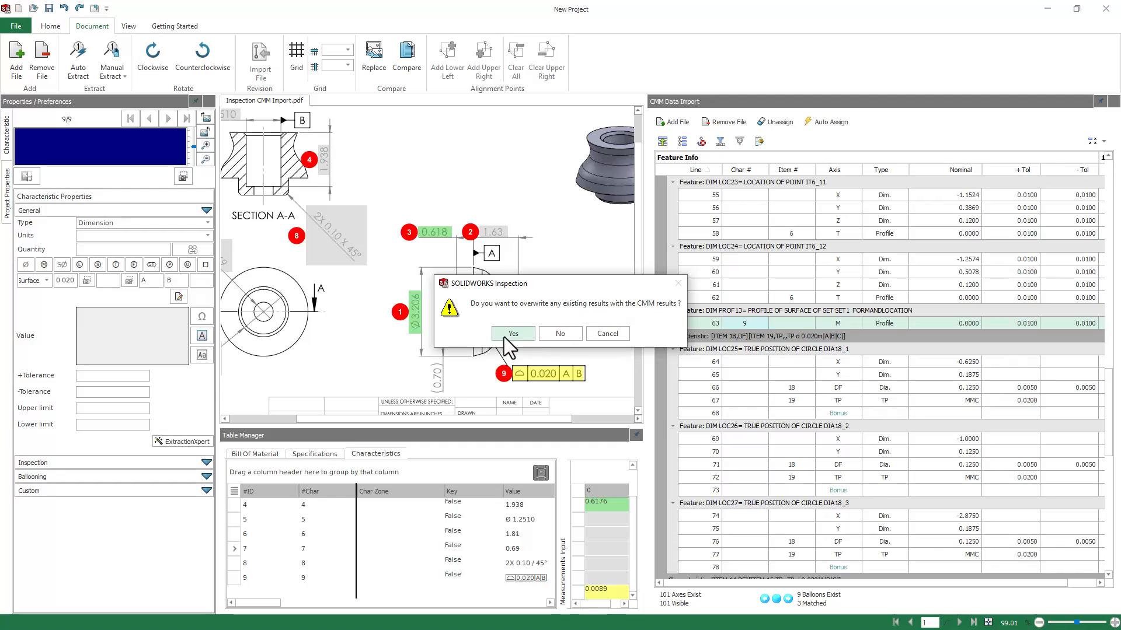
pyautogui.click(513, 333)
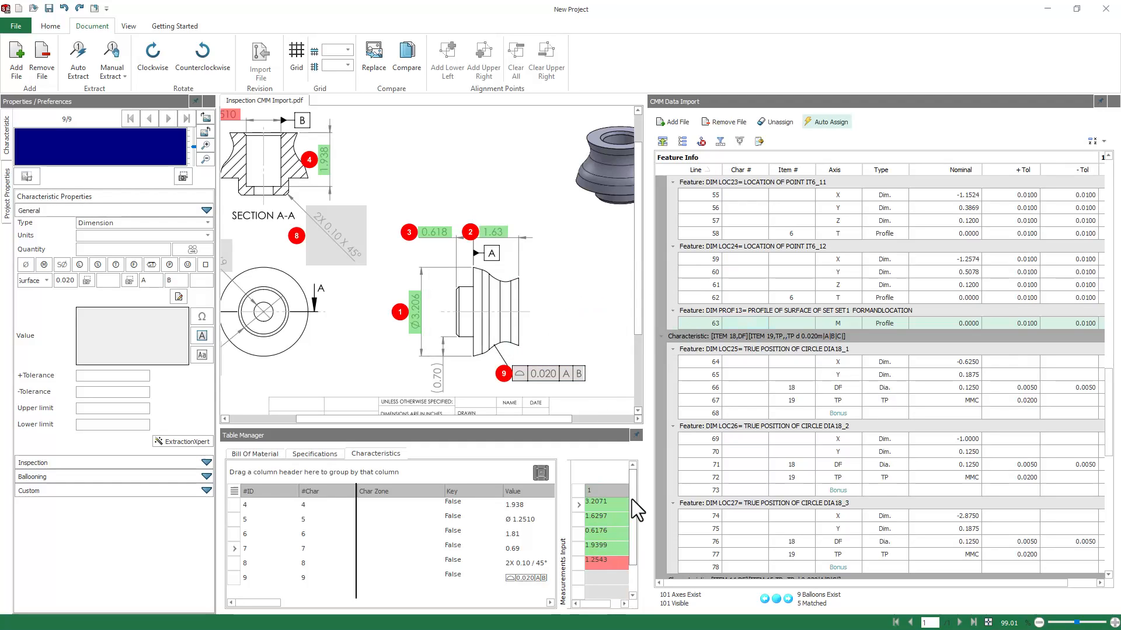
pyautogui.scroll(-3)
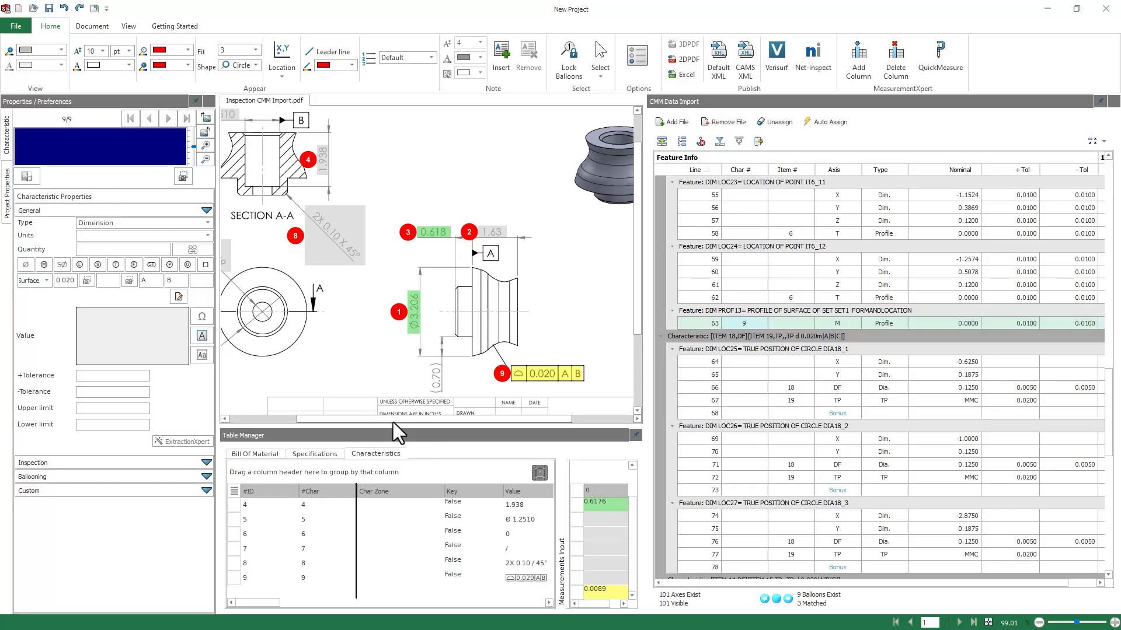
# Undo the auto-assignment and renumber the Ø1.81 dimension as characteristic 4
pyautogui.click(829, 121)
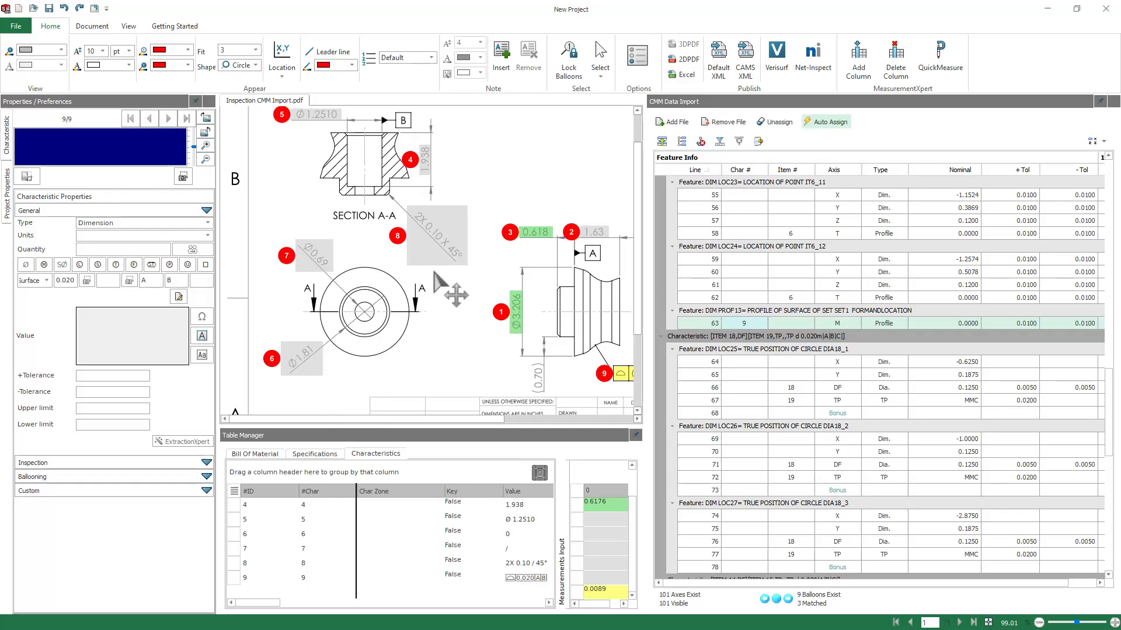
pyautogui.click(268, 534)
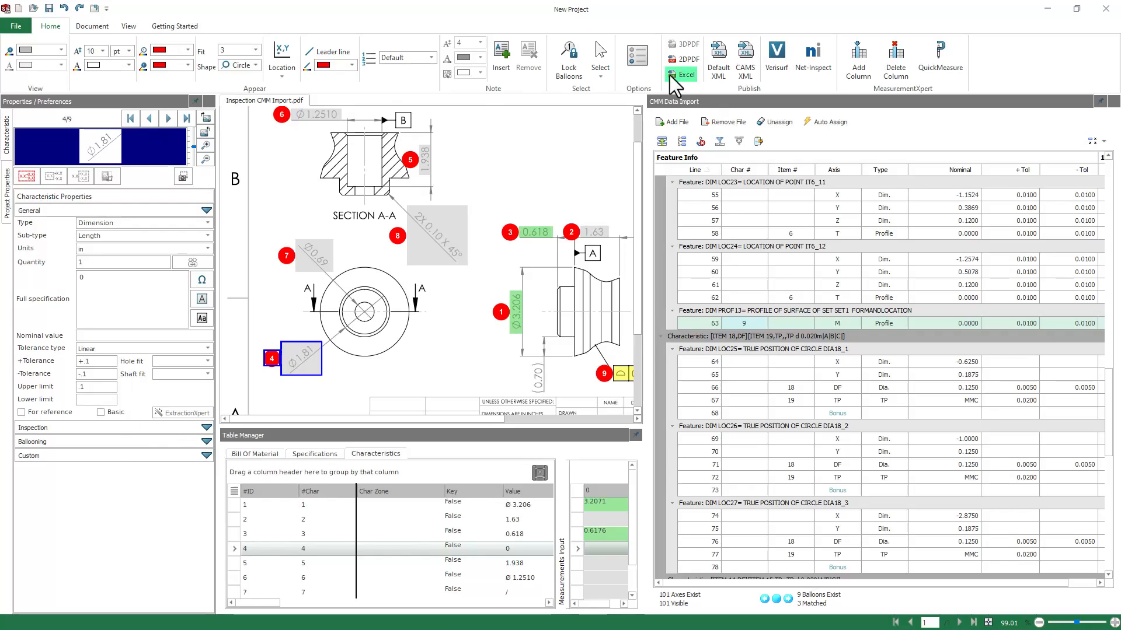
# Publish an Excel report using the AS9102 - MXpert.xlt template and save the file
pyautogui.click(683, 75)
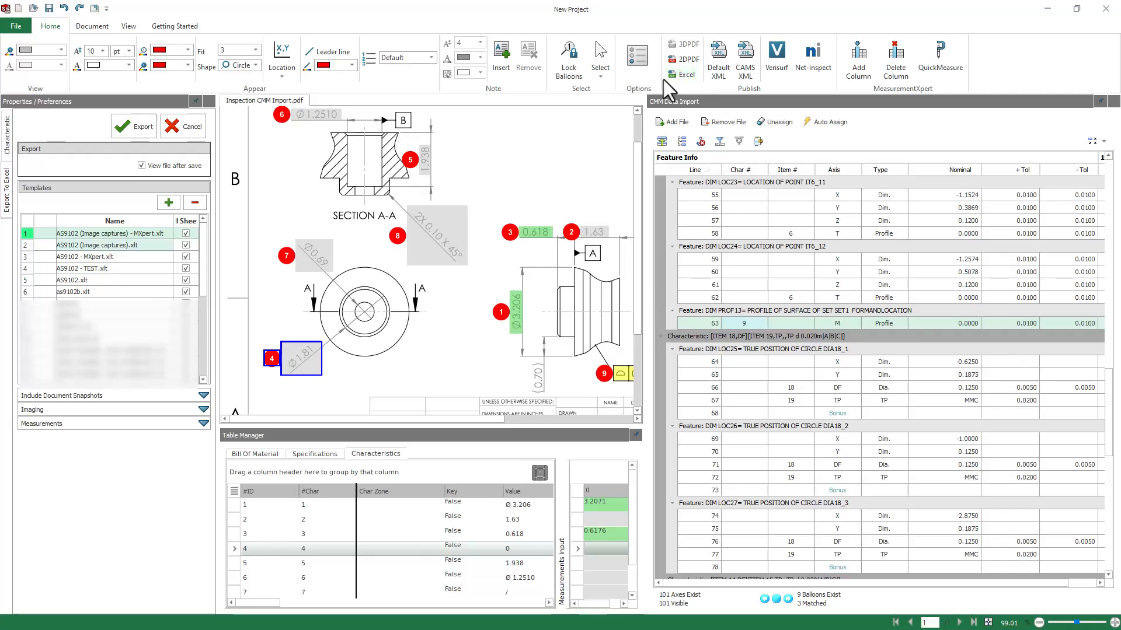
pyautogui.click(90, 257)
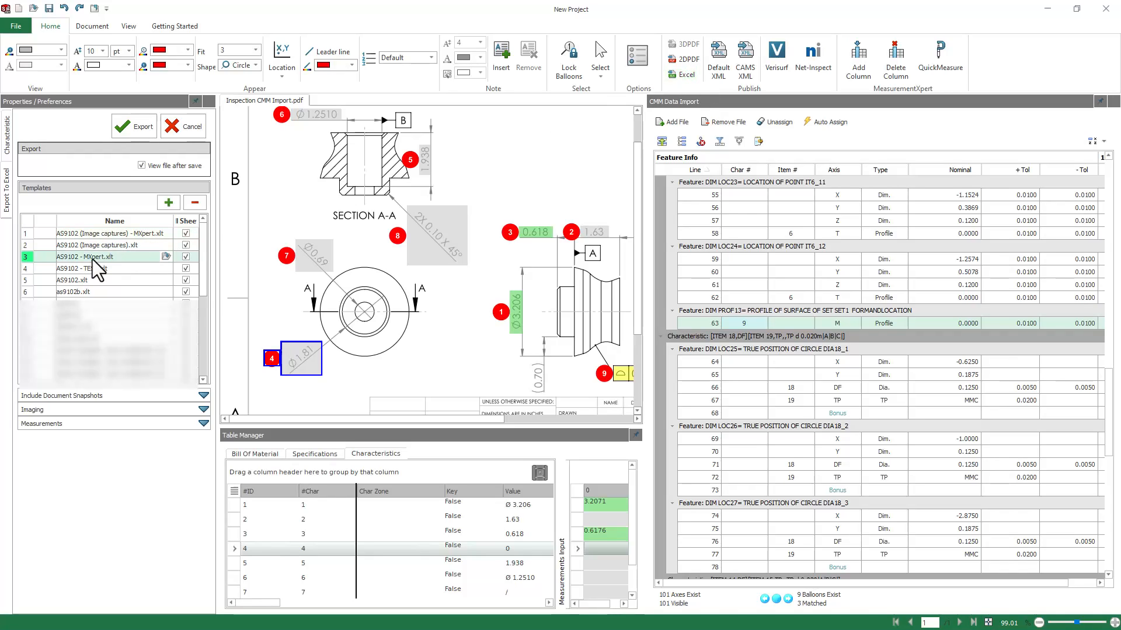
pyautogui.moveTo(90, 256)
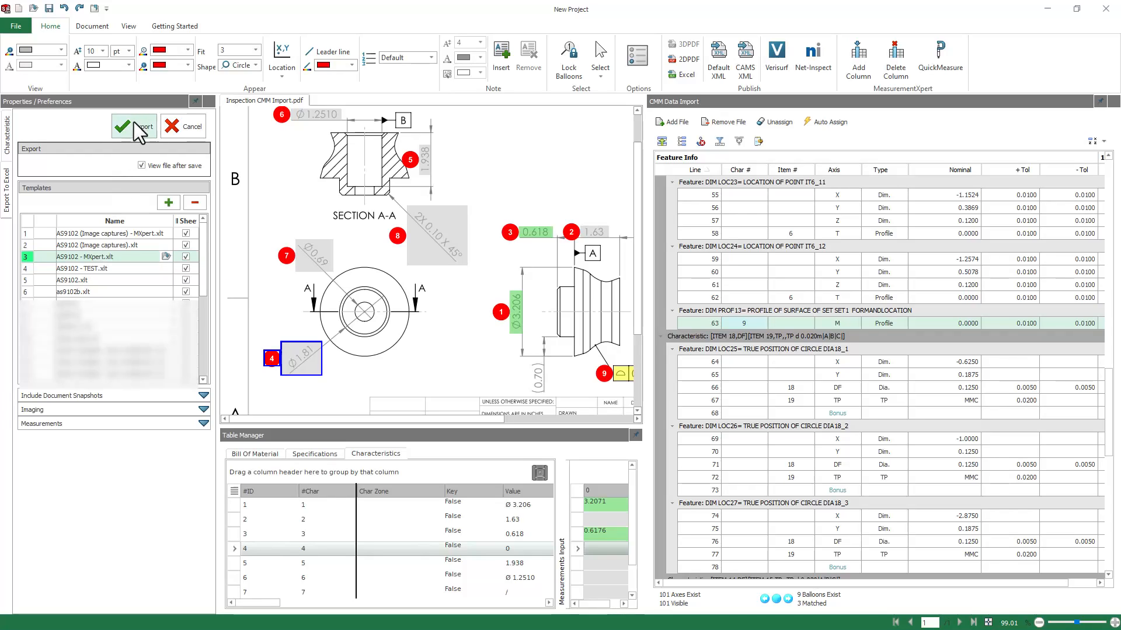
pyautogui.click(134, 126)
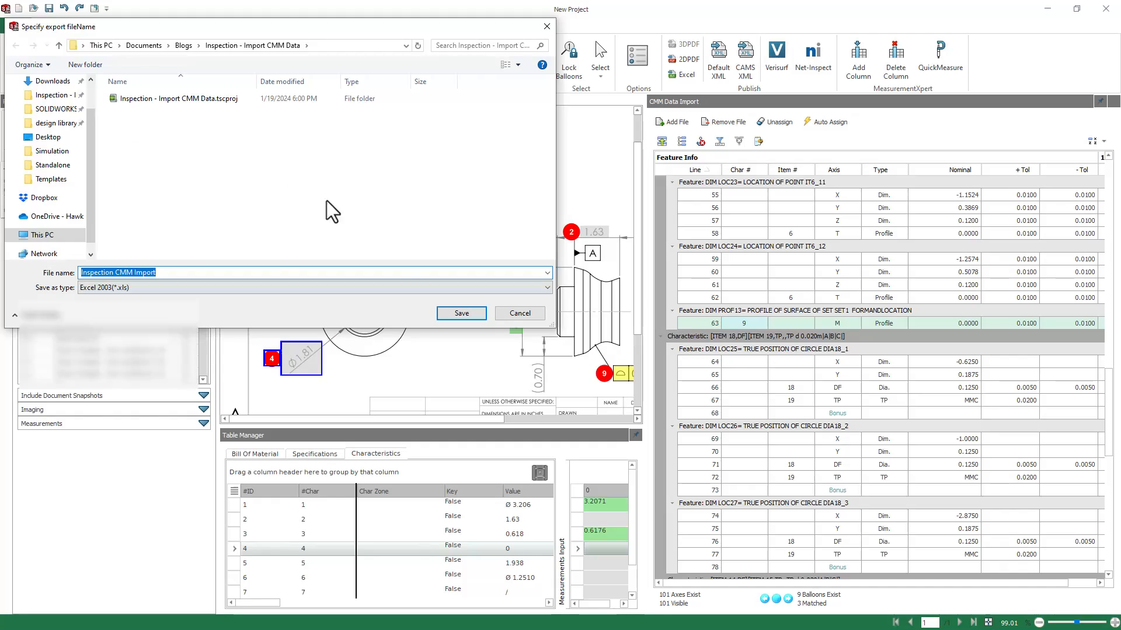
pyautogui.click(461, 313)
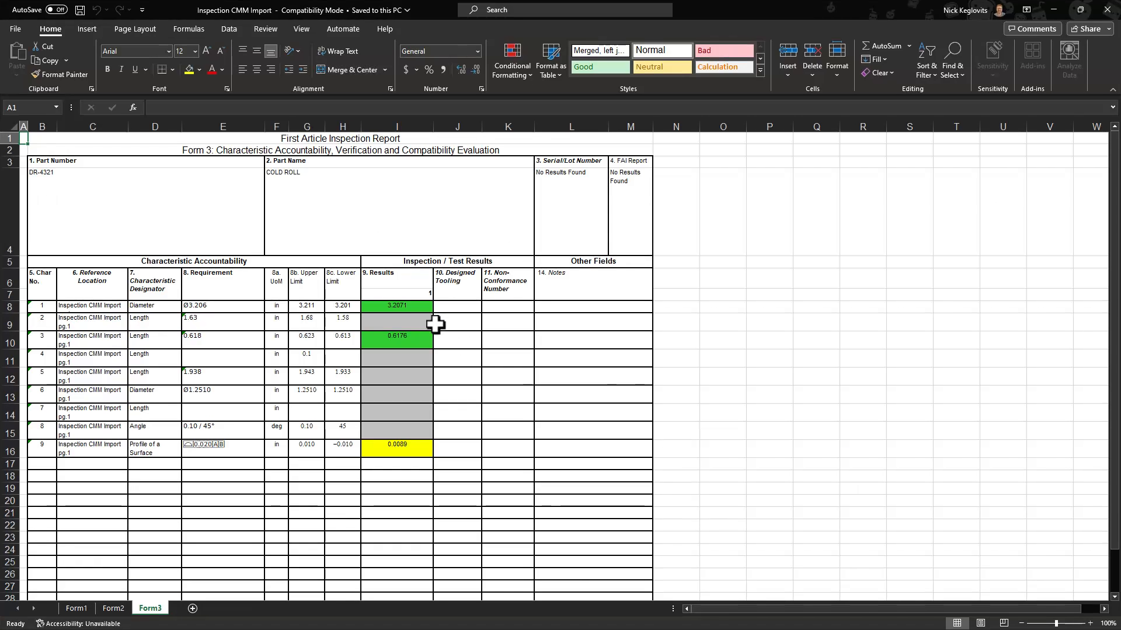
pyautogui.moveTo(405, 306)
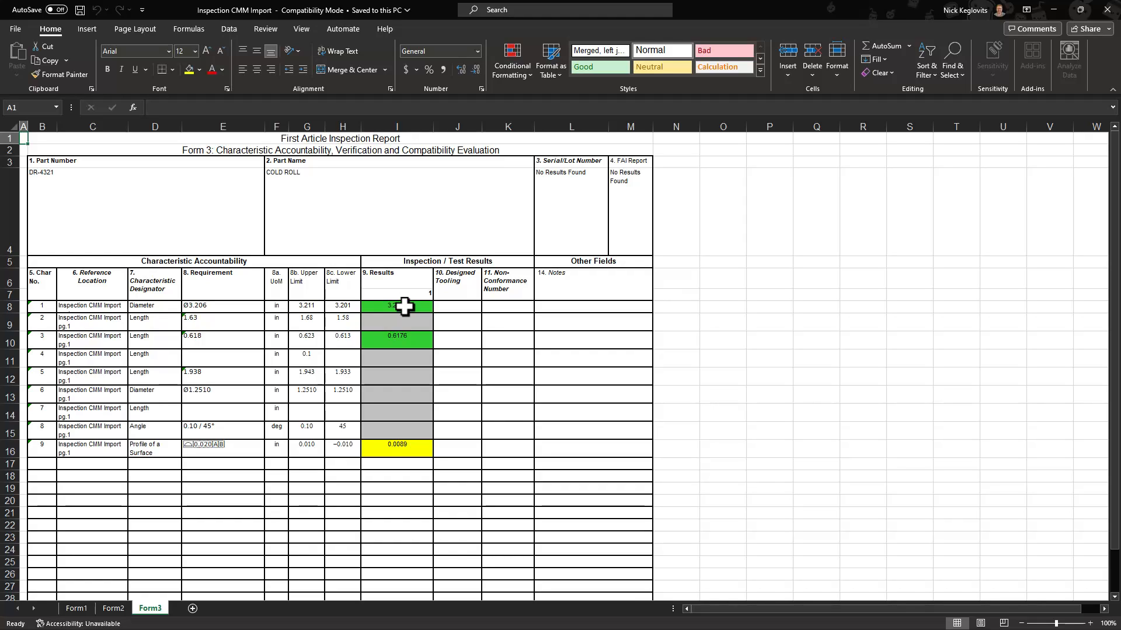
pyautogui.click(397, 336)
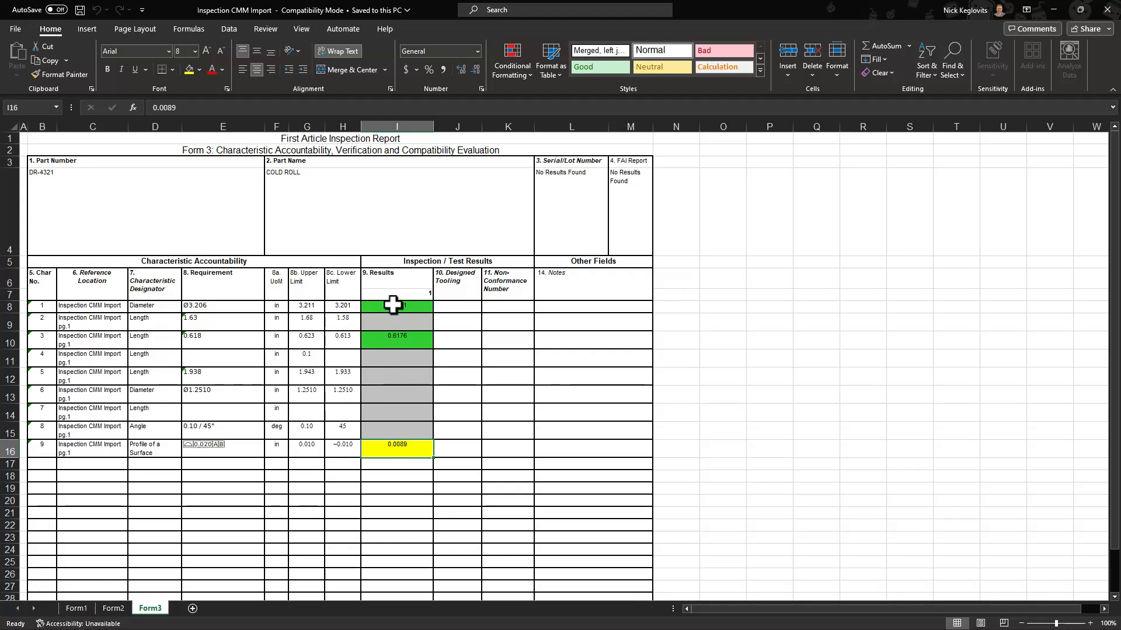
pyautogui.click(397, 339)
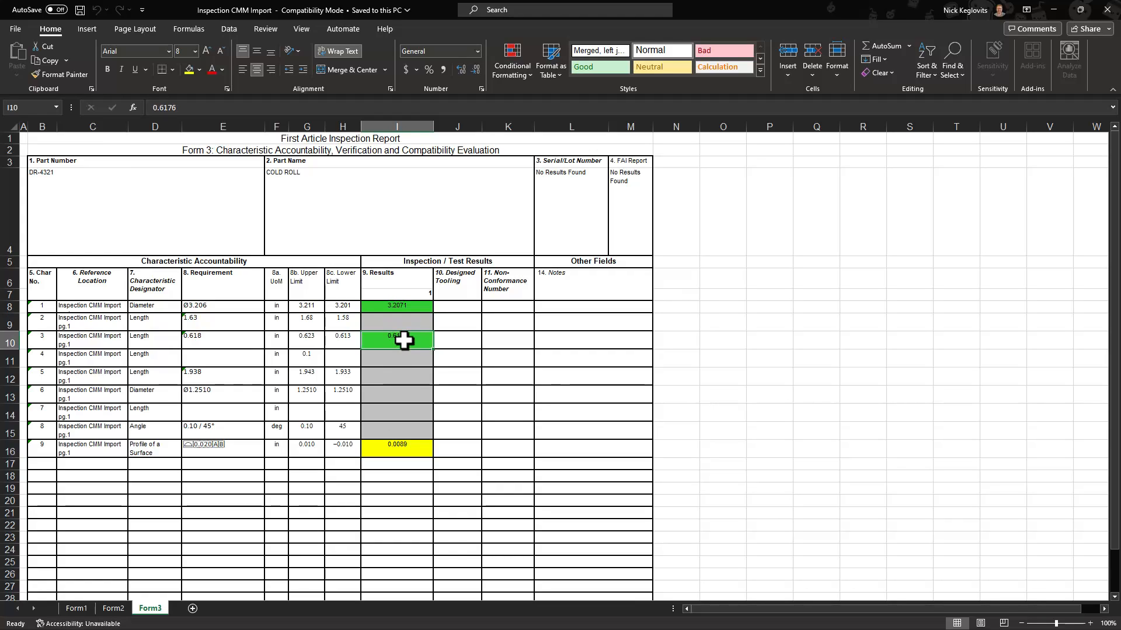